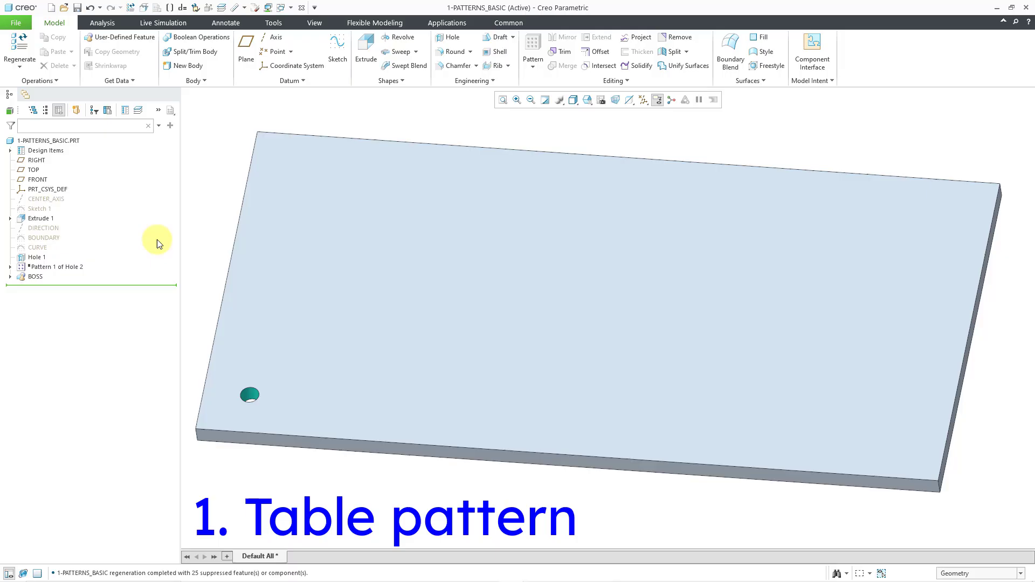
Start a pattern of Hole 1 and bring up the list of pattern types
left_click(36, 256)
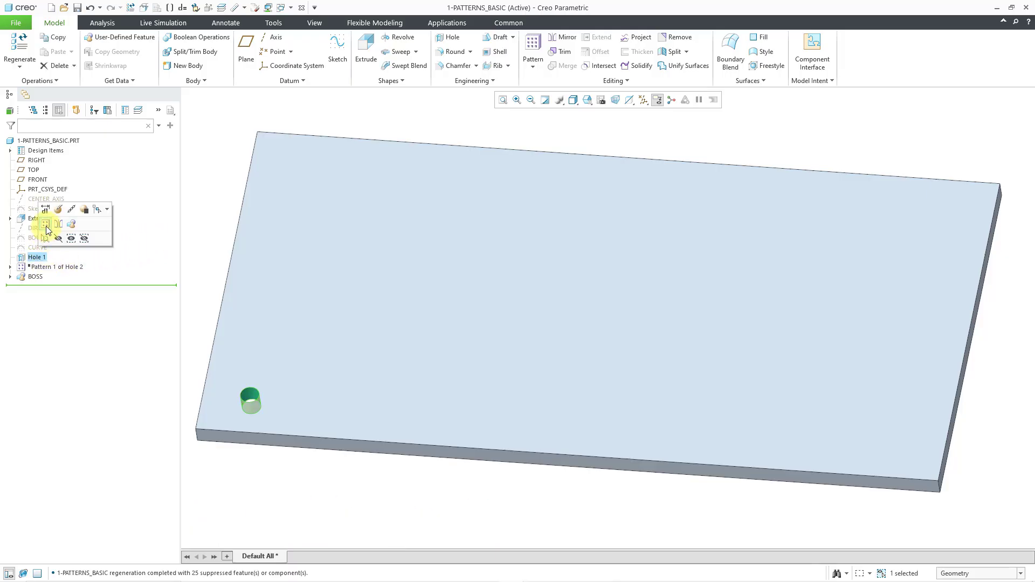
left_click(45, 223)
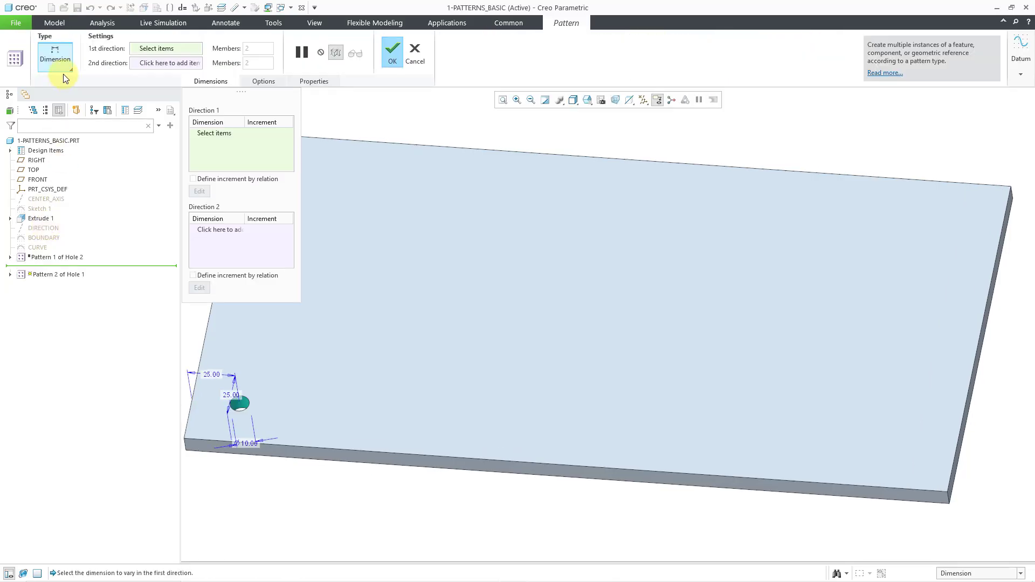
left_click(54, 58)
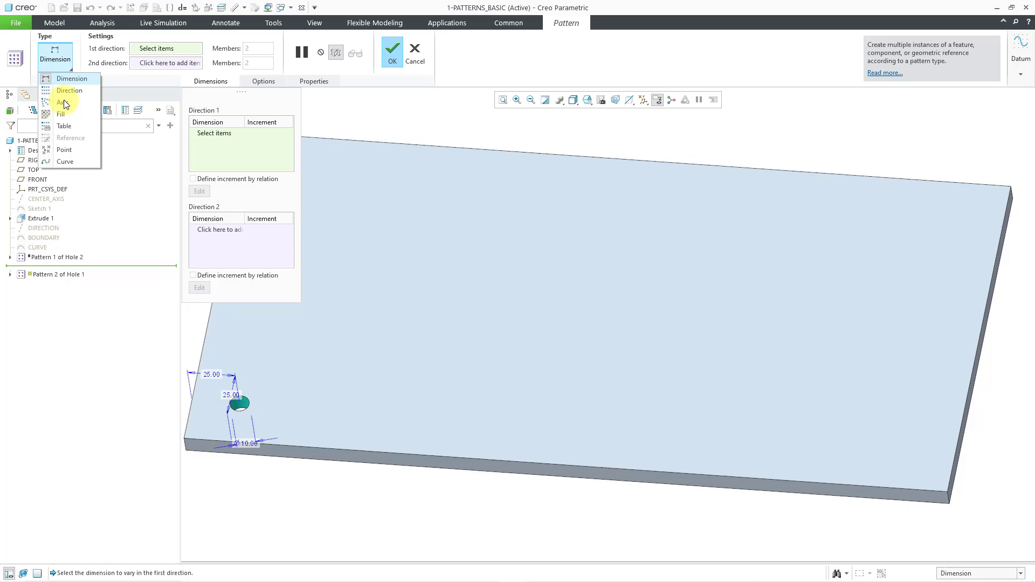
Make the pattern Table type and add the 25, 25 and 10 dimensions as table columns
left_click(64, 125)
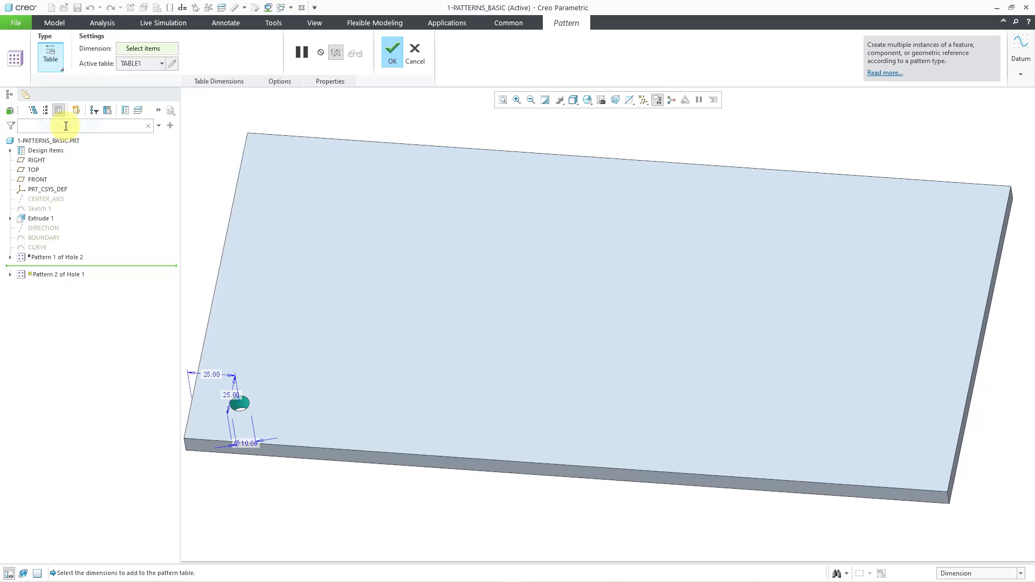
mouse_move(218, 108)
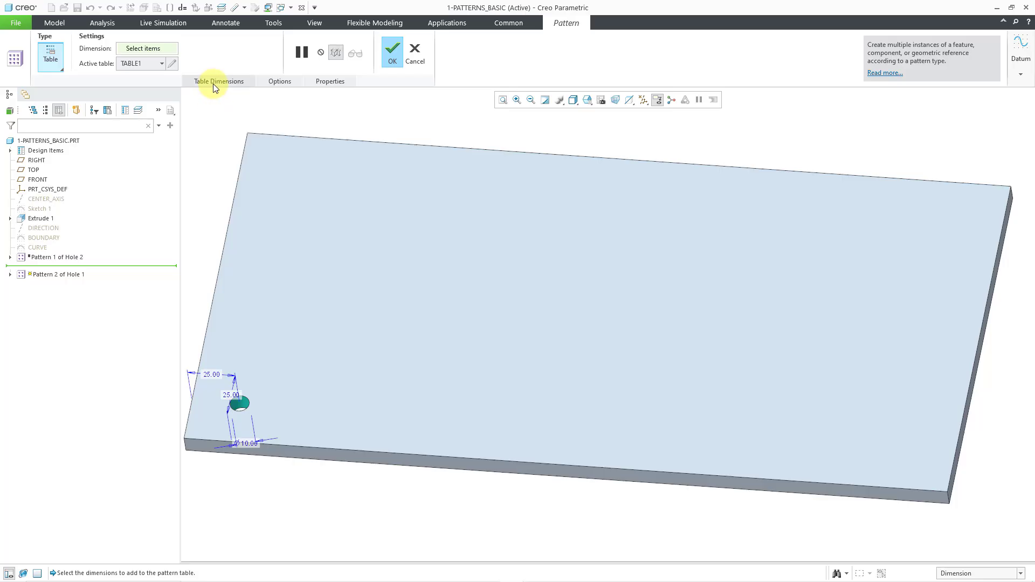
left_click(219, 81)
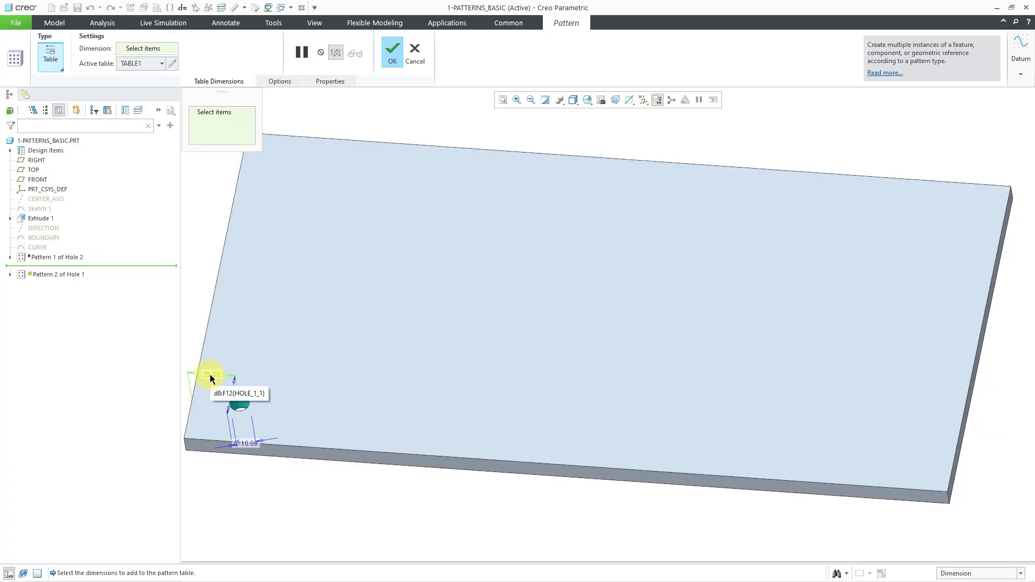
left_click(211, 374)
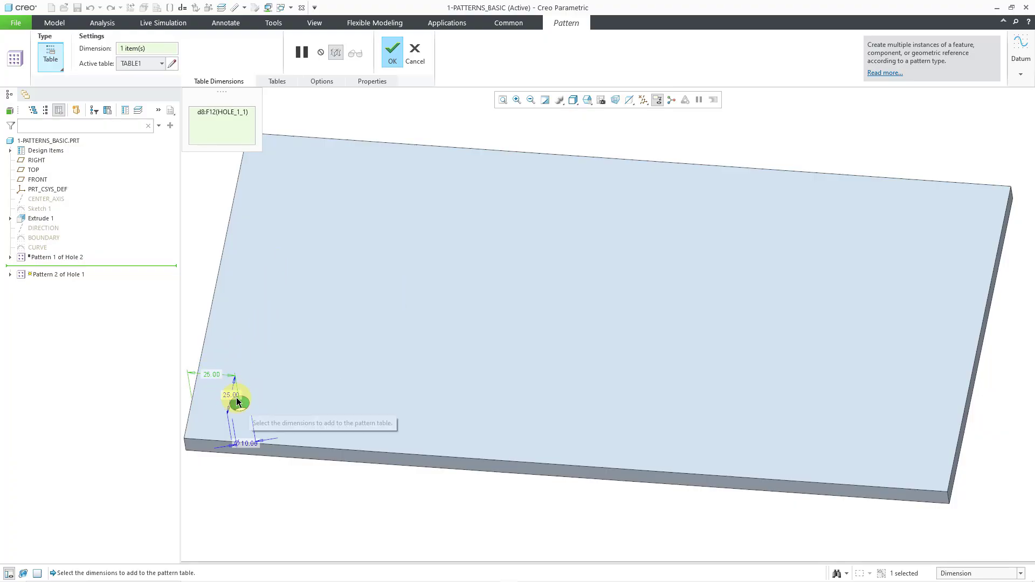
left_click(247, 445)
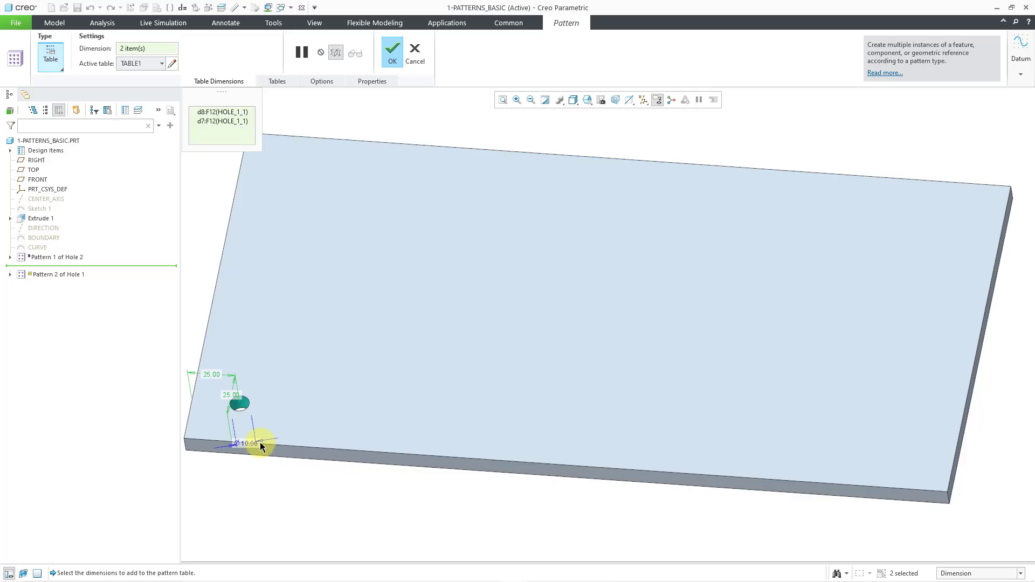
left_click(249, 444)
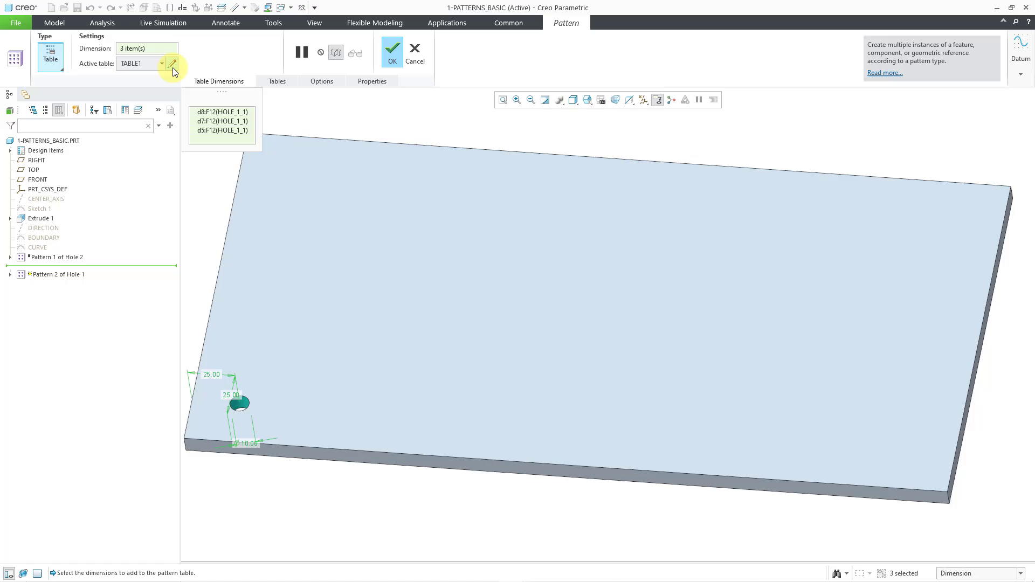
Enter instance 1 in TABLE1 with d8 50, d7 75 and diameter 12
left_click(172, 63)
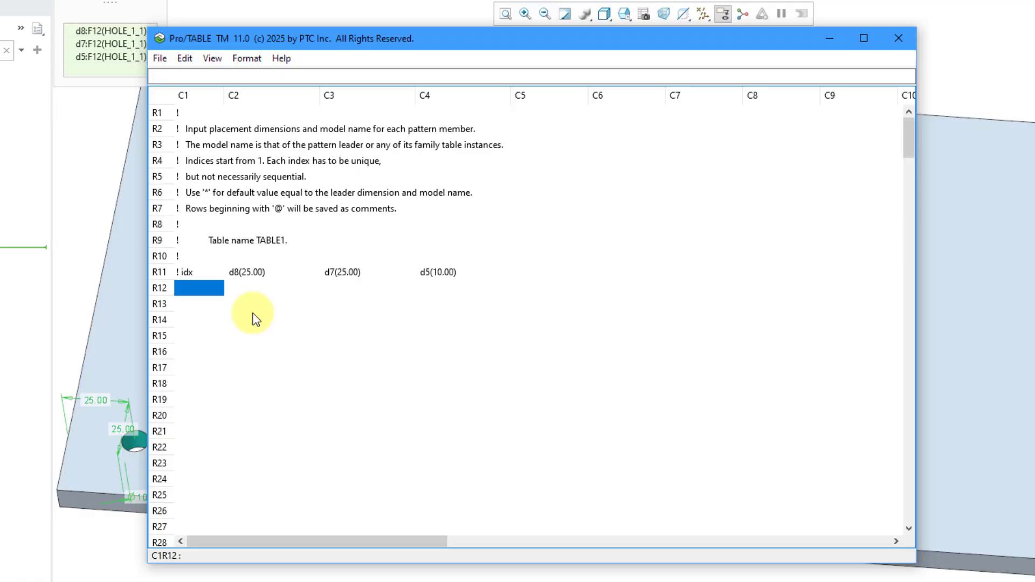
type("1")
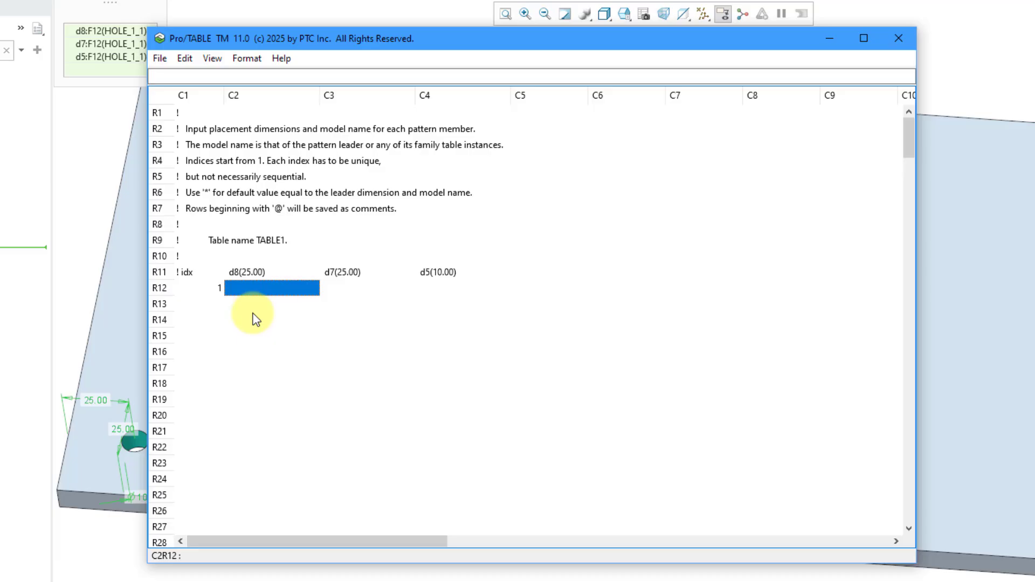
type("50")
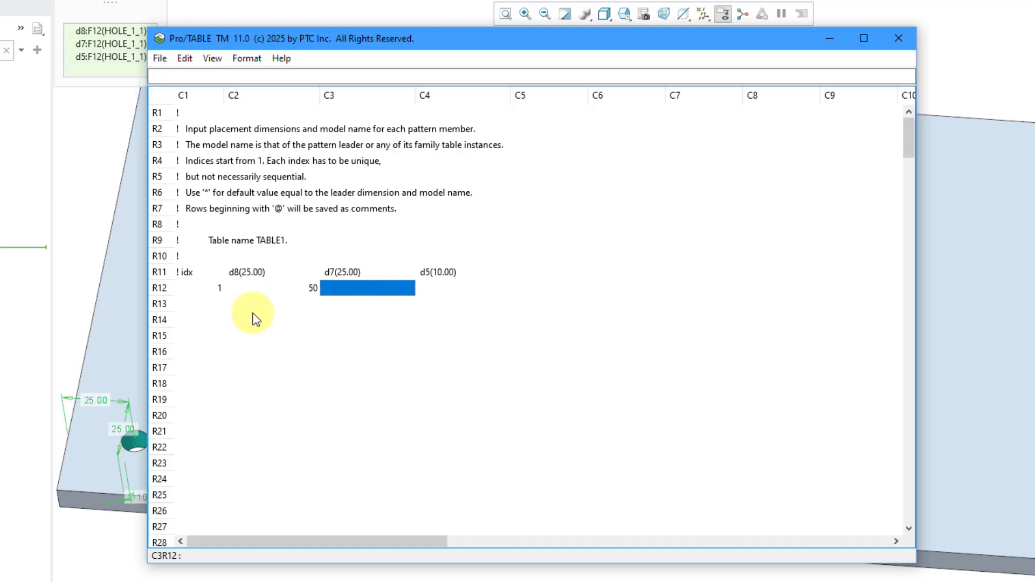
type("75")
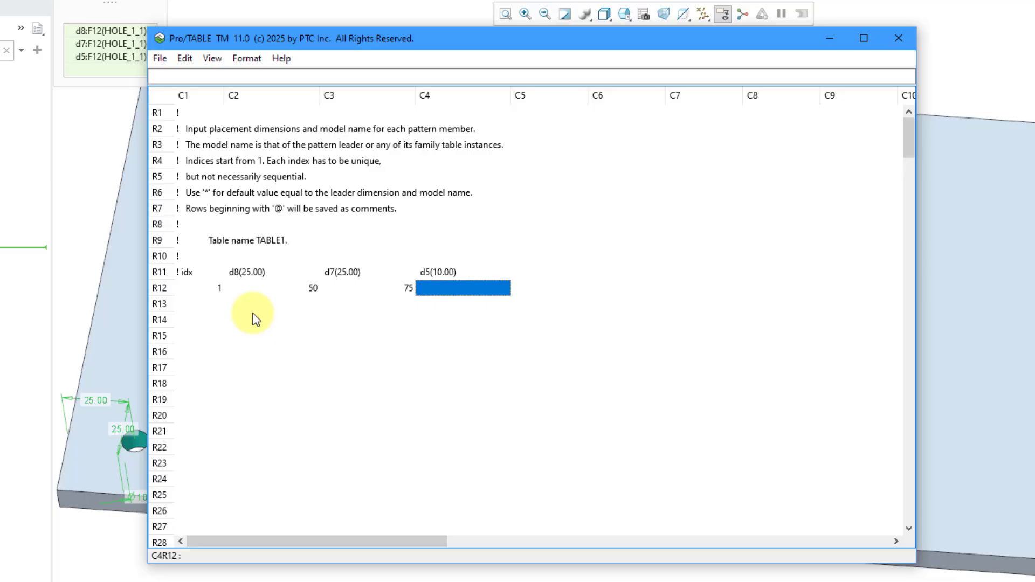
type("12")
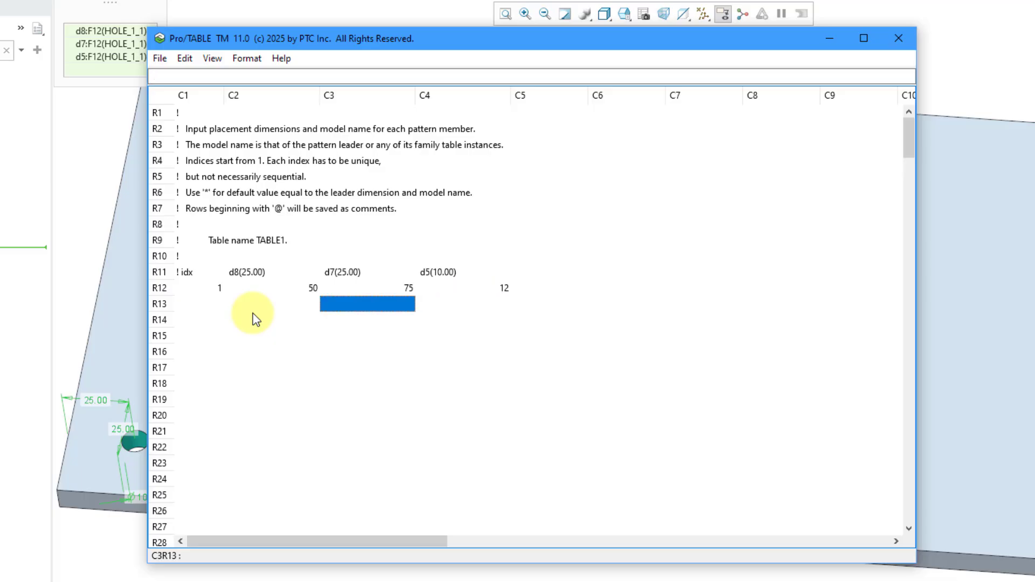
Enter instance 2 with d8 100, d7 140 and diameter 16
type("2")
left_click(199, 320)
type("3")
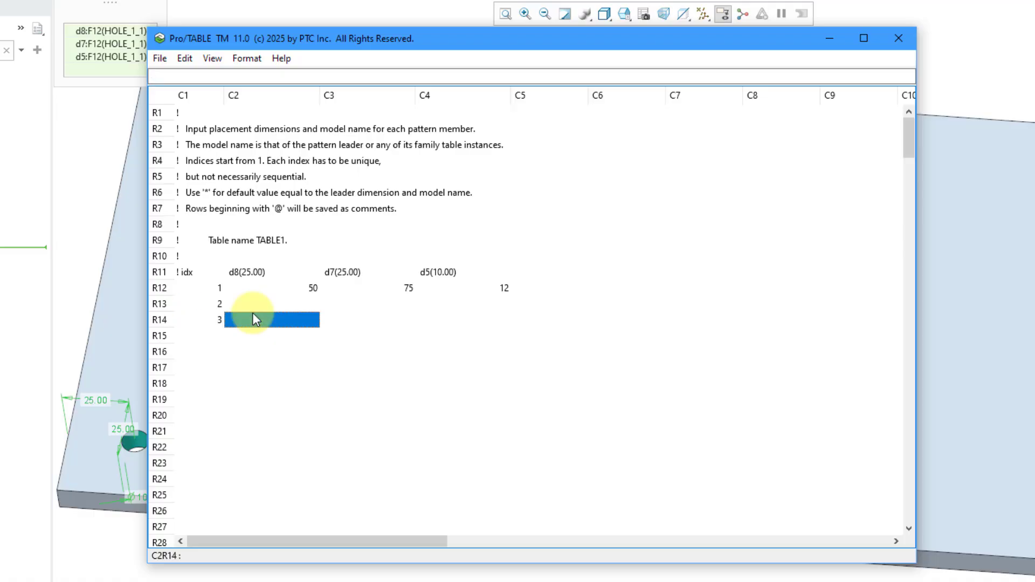
left_click(270, 304)
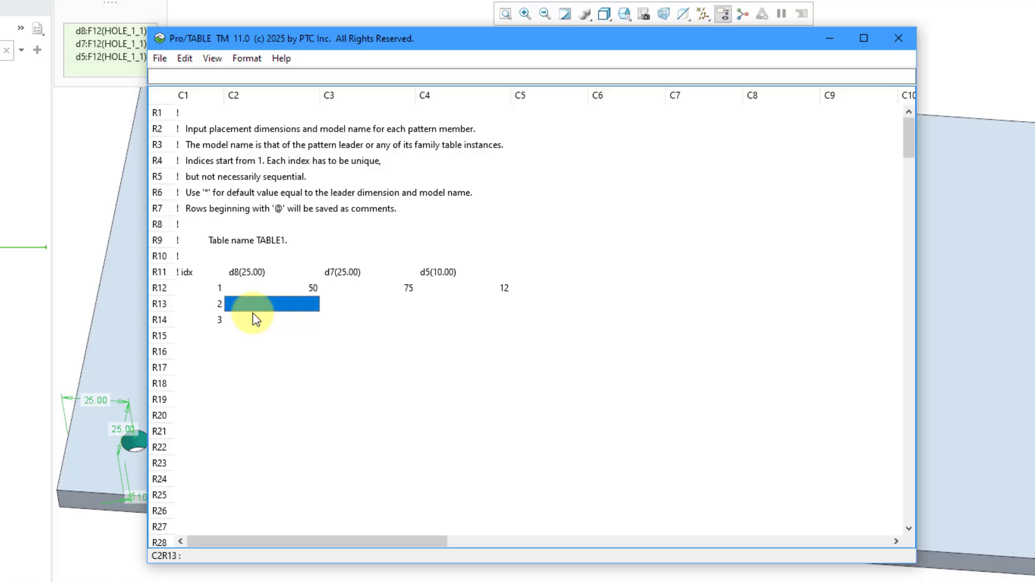
type("100")
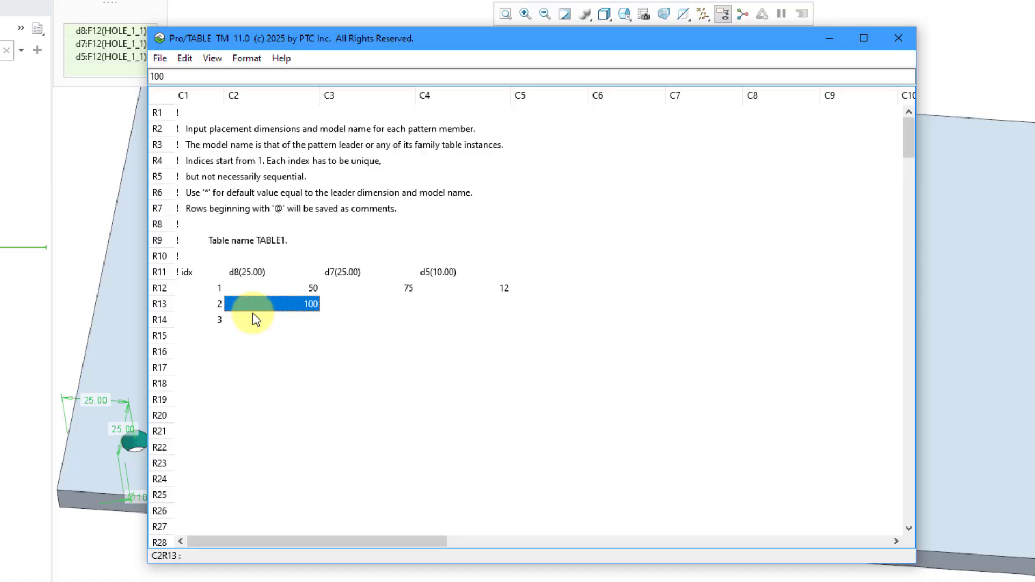
left_click(369, 318)
type("140")
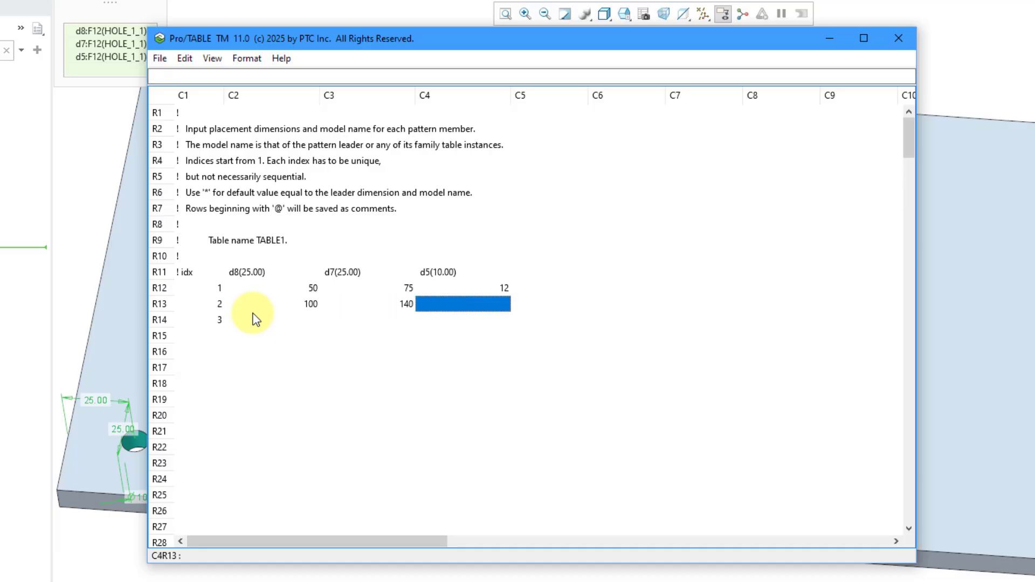
type("16")
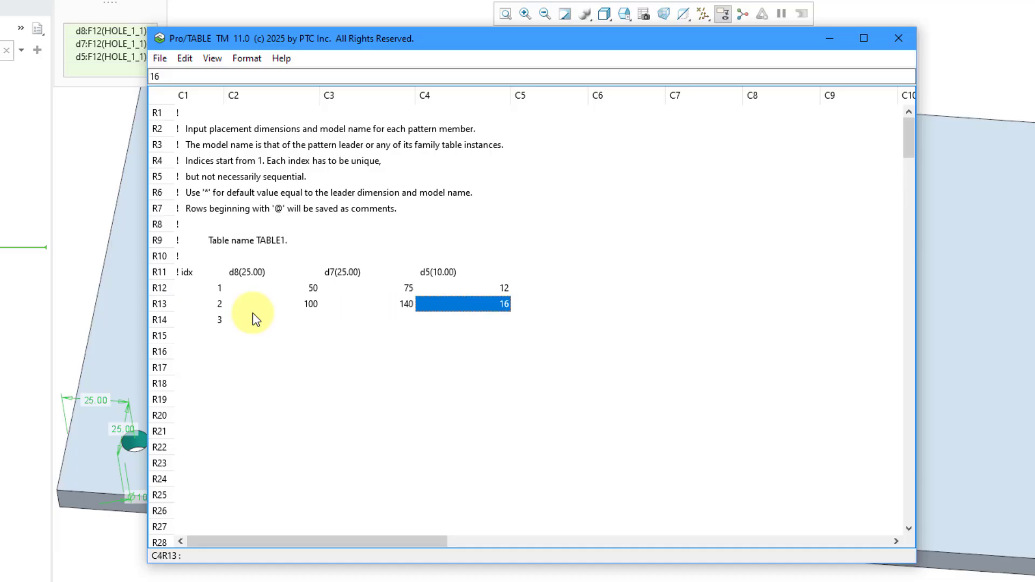
left_click(463, 320)
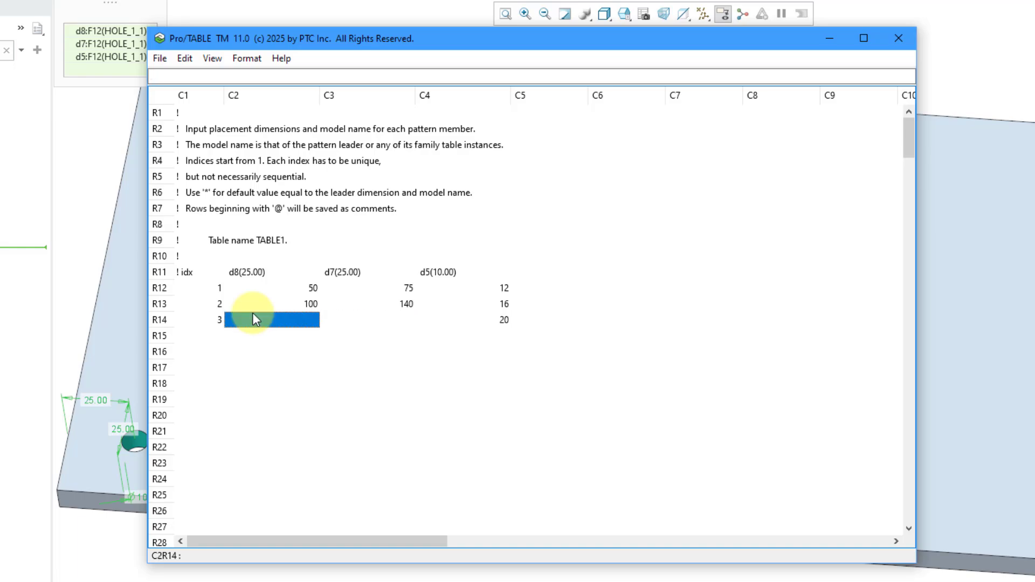
Enter instance 3 with d8 200, d7 250 and diameter 20
type("200")
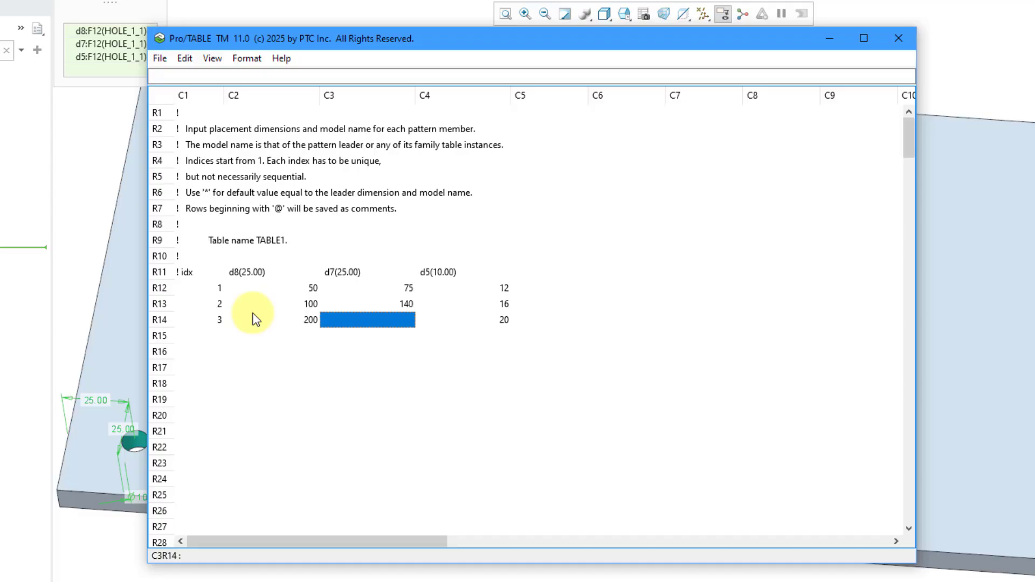
type("2")
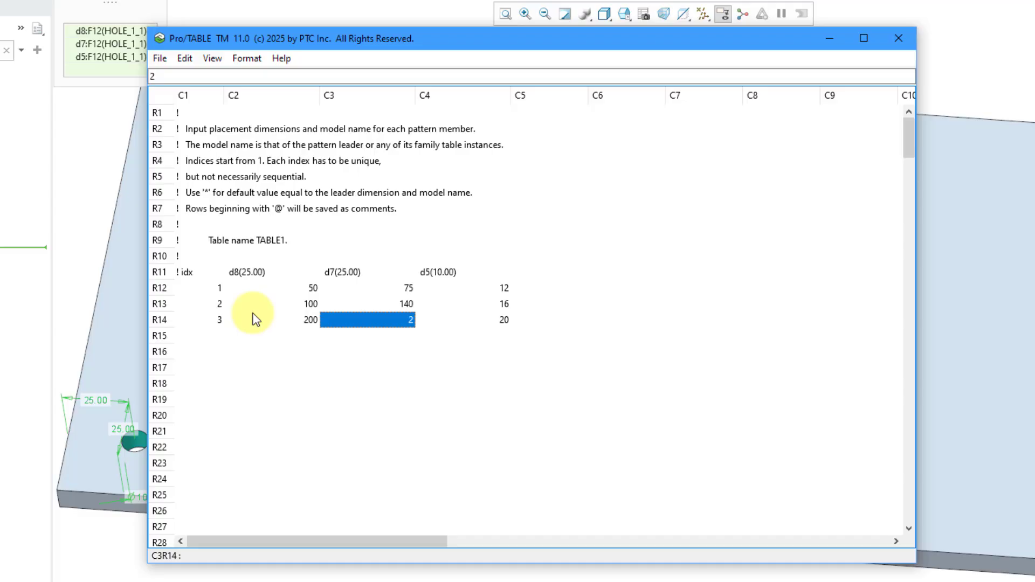
type("250")
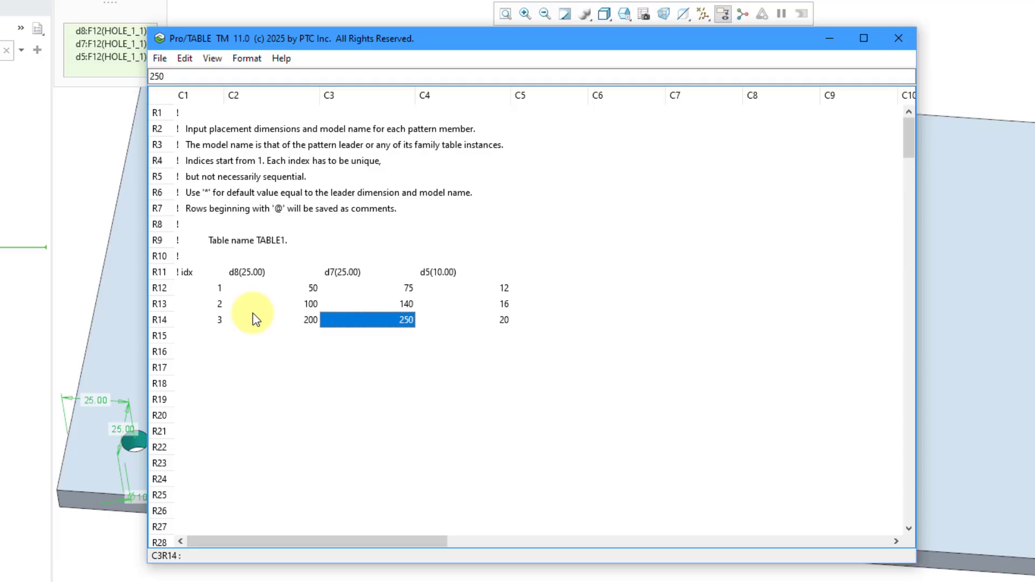
left_click(156, 76)
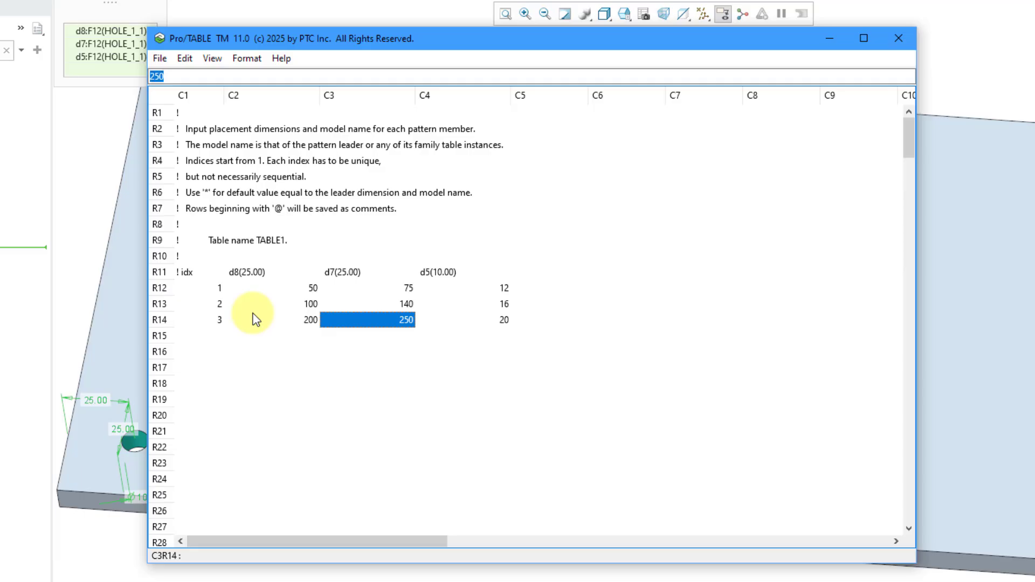
left_click(160, 58)
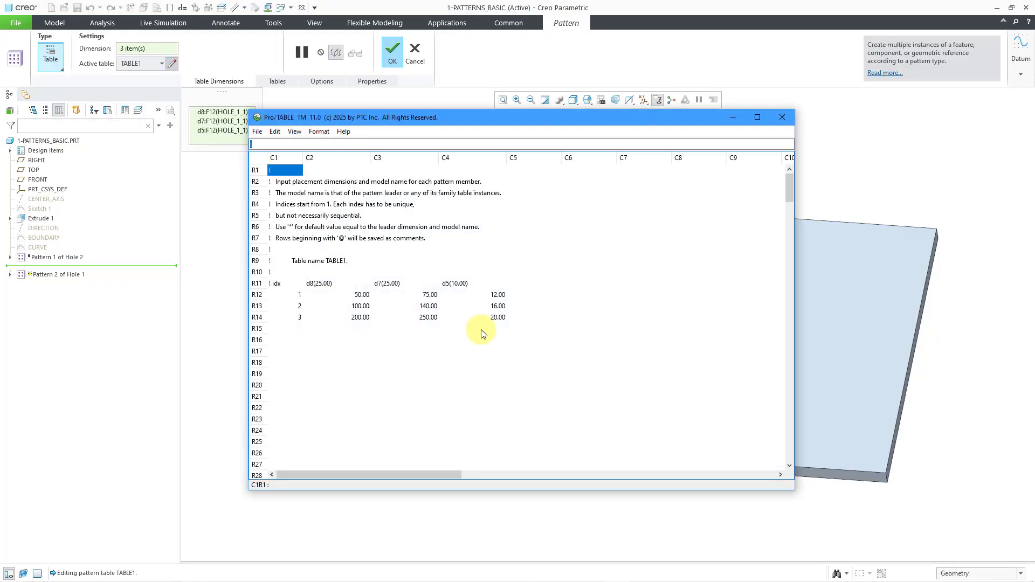
Change instance 3's d7 from 250 to 175, then save and exit Pro/TABLE
left_click(429, 317)
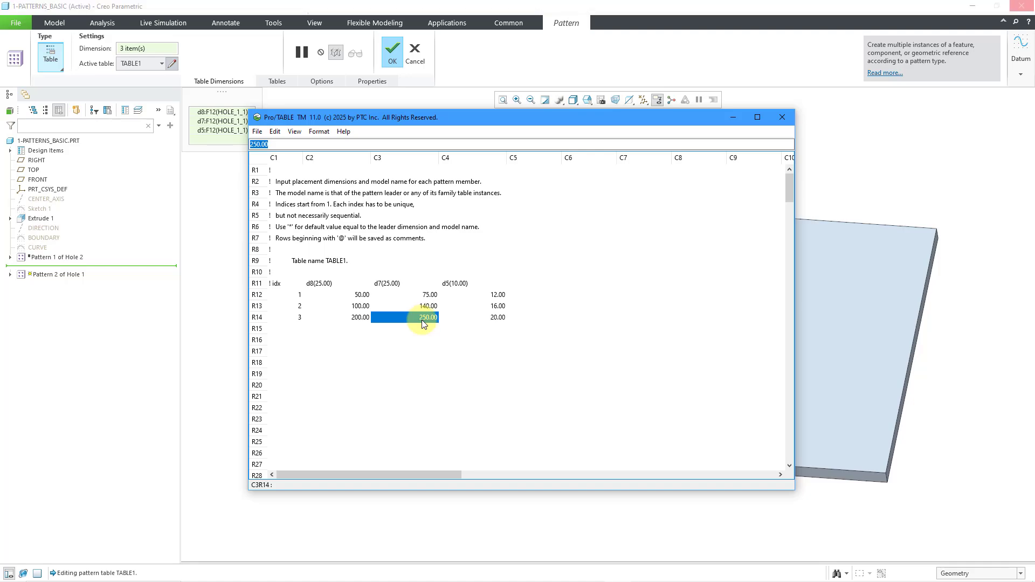
type("175")
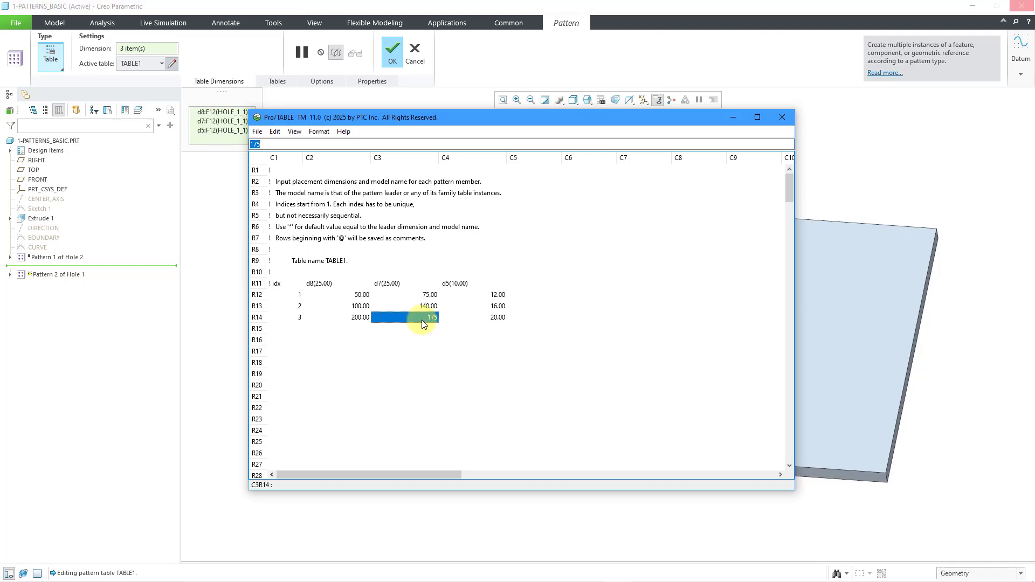
left_click(257, 130)
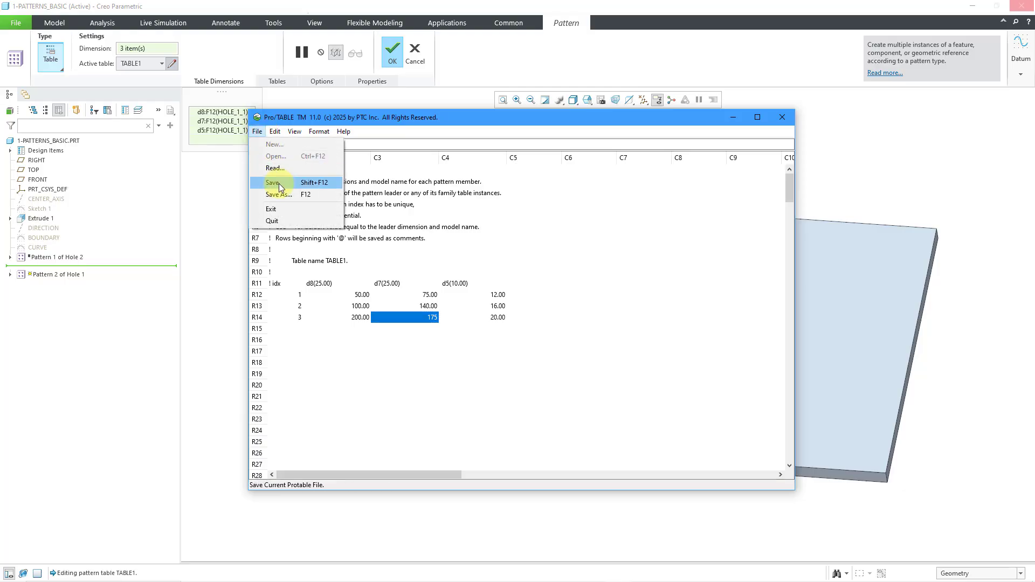
mouse_move(275, 212)
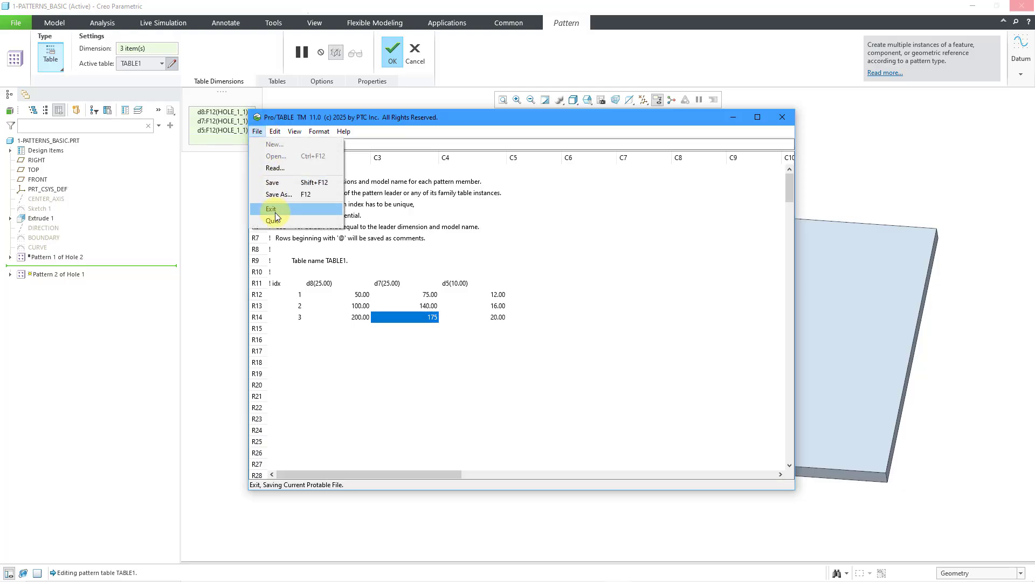
left_click(271, 209)
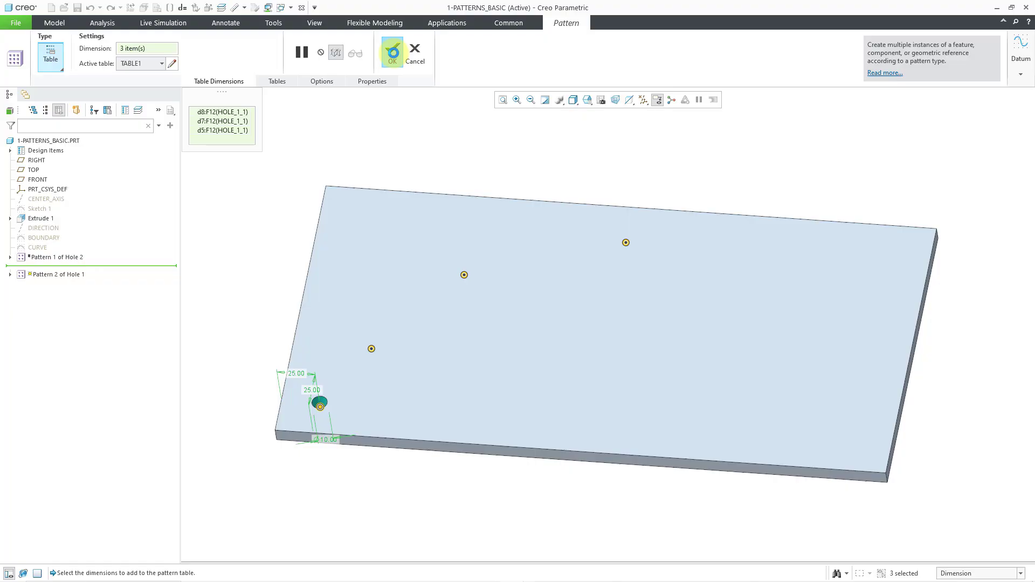
Complete the table-driven hole pattern and review TABLE1 in the Tables dialog without changes
left_click(393, 51)
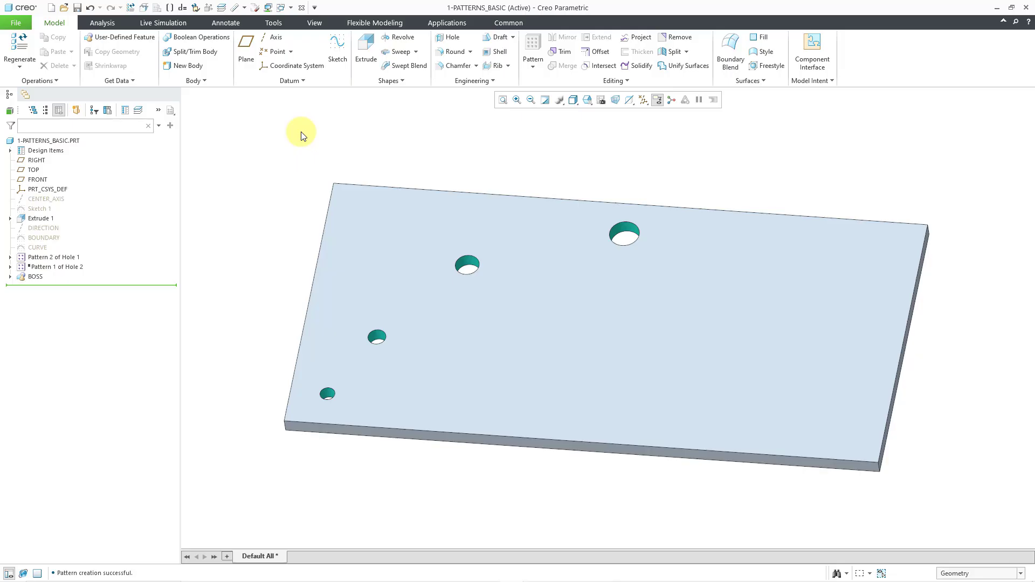
left_click(532, 66)
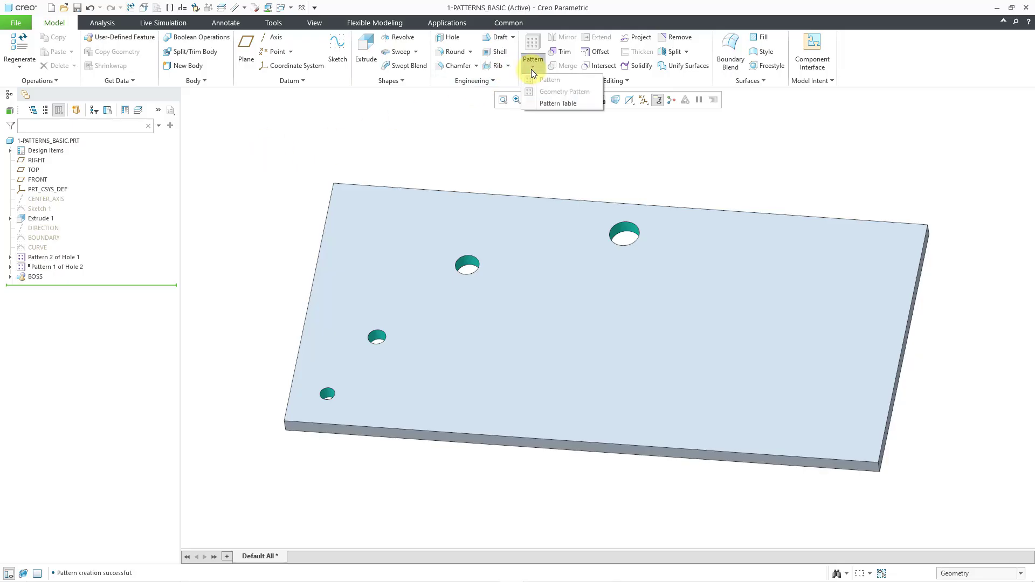
mouse_move(457, 93)
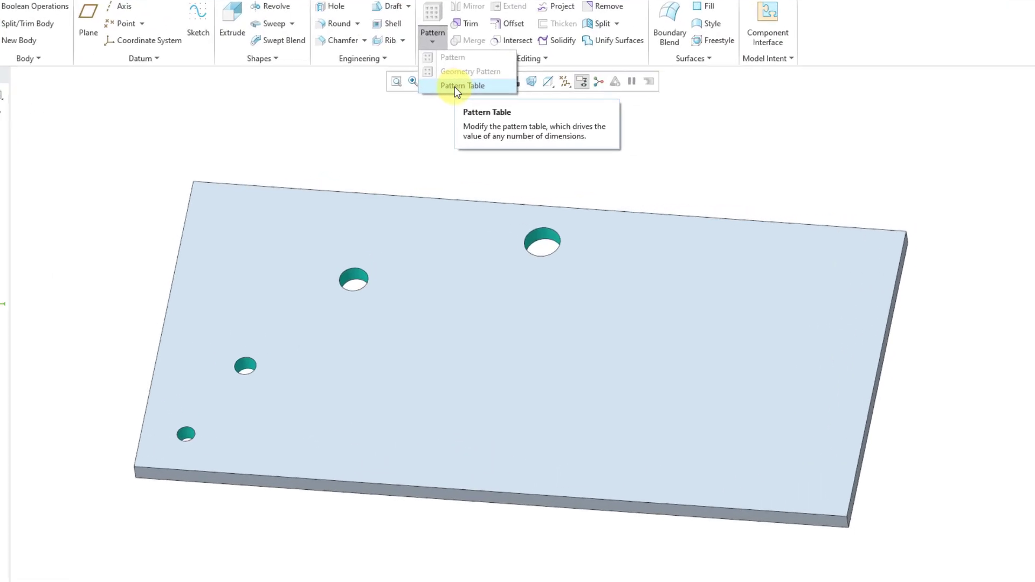
left_click(463, 85)
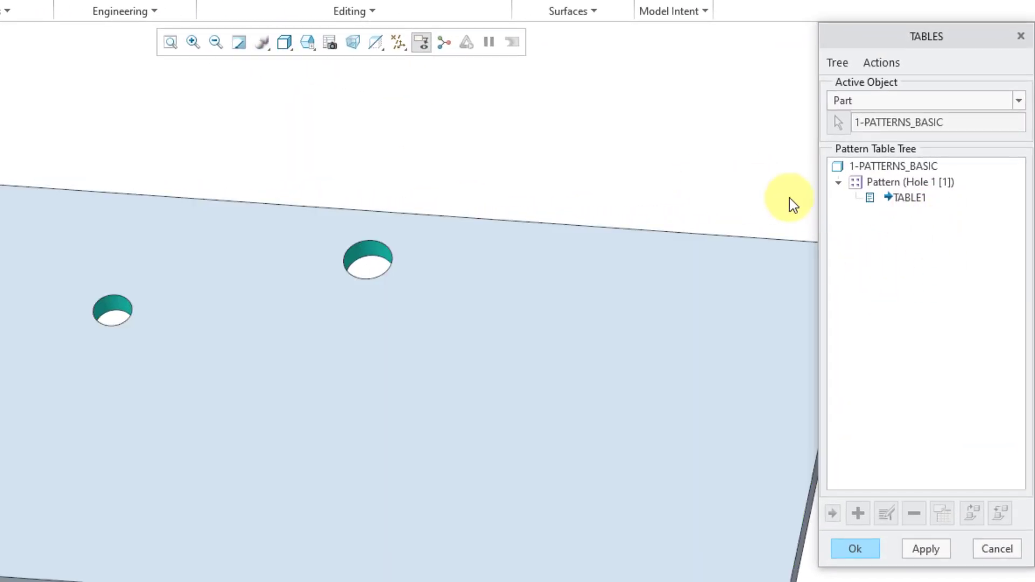
left_click(908, 197)
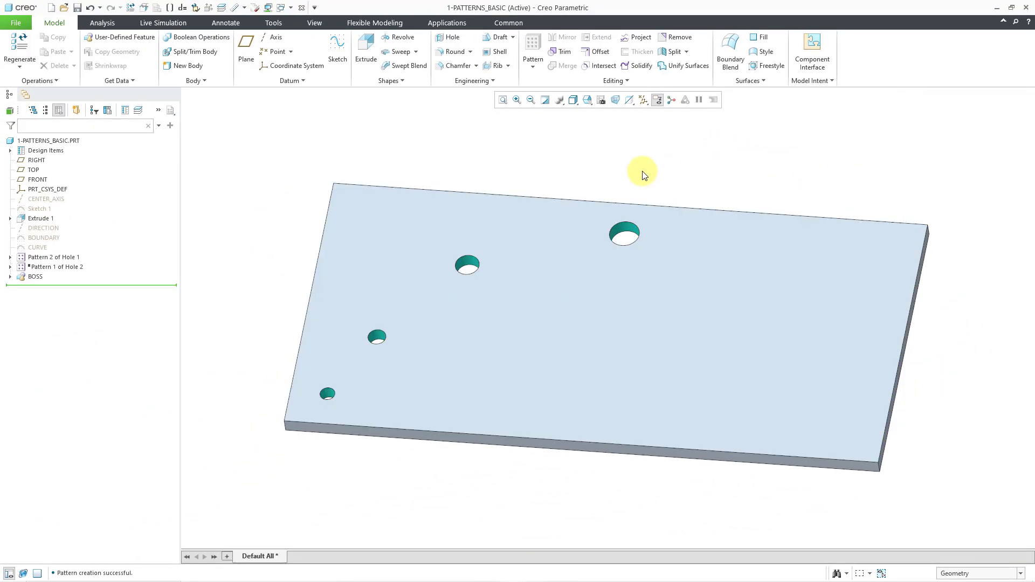
Suppress Pattern 2 of Hole 1 and resume Pattern 1 of Hole 2 with its 24 holes
left_click(54, 257)
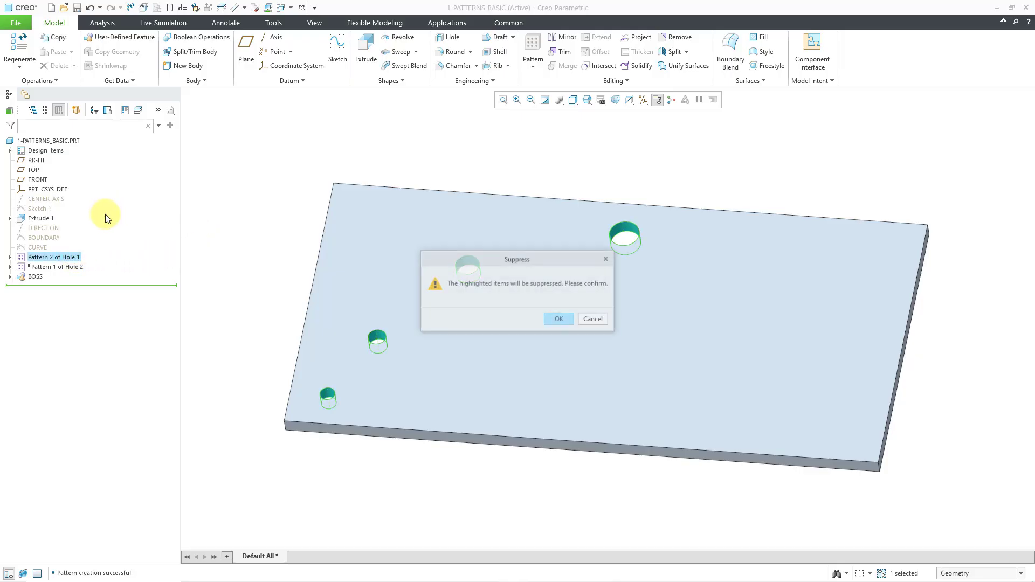
left_click(559, 318)
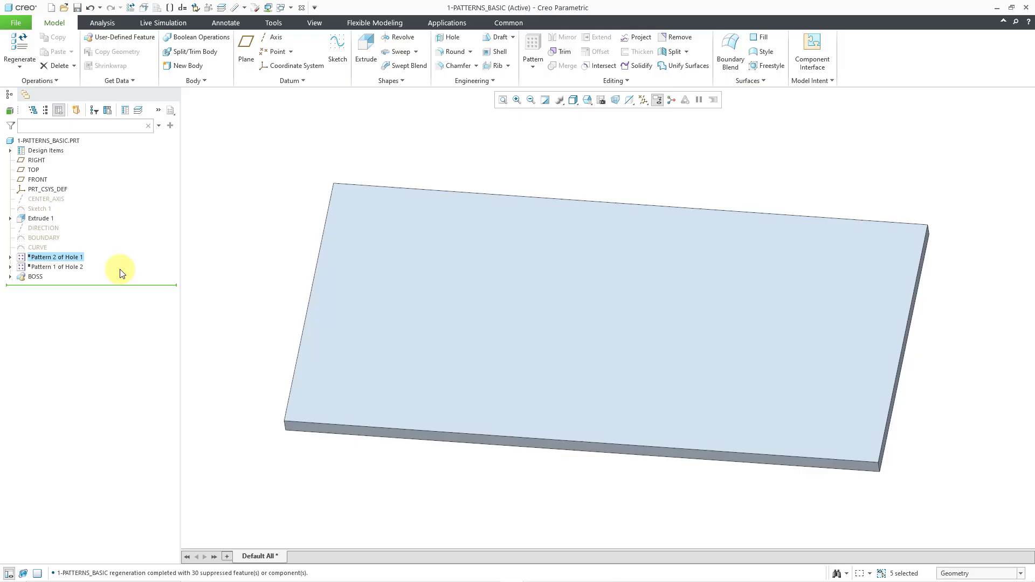
left_click(57, 266)
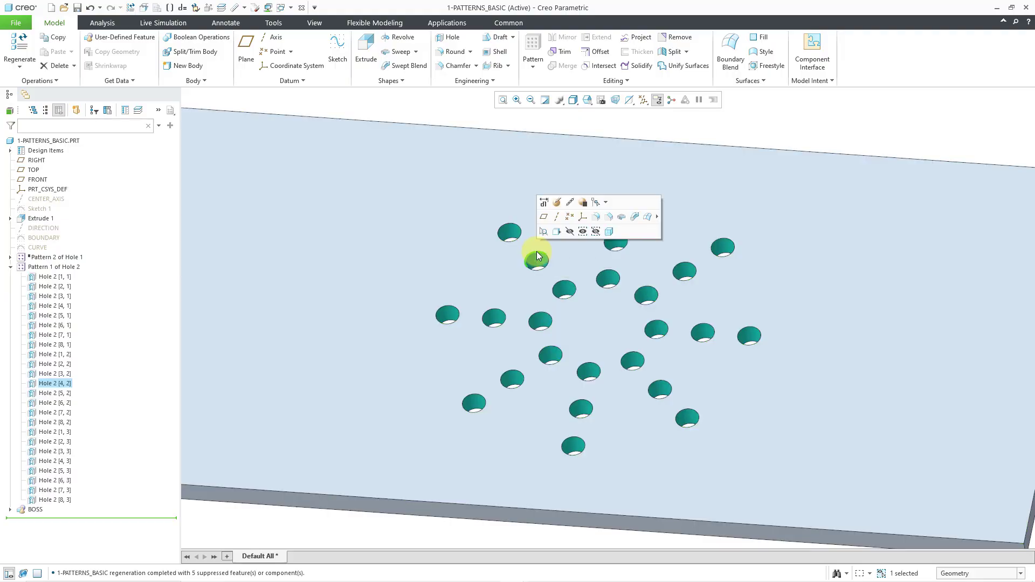
mouse_move(537, 257)
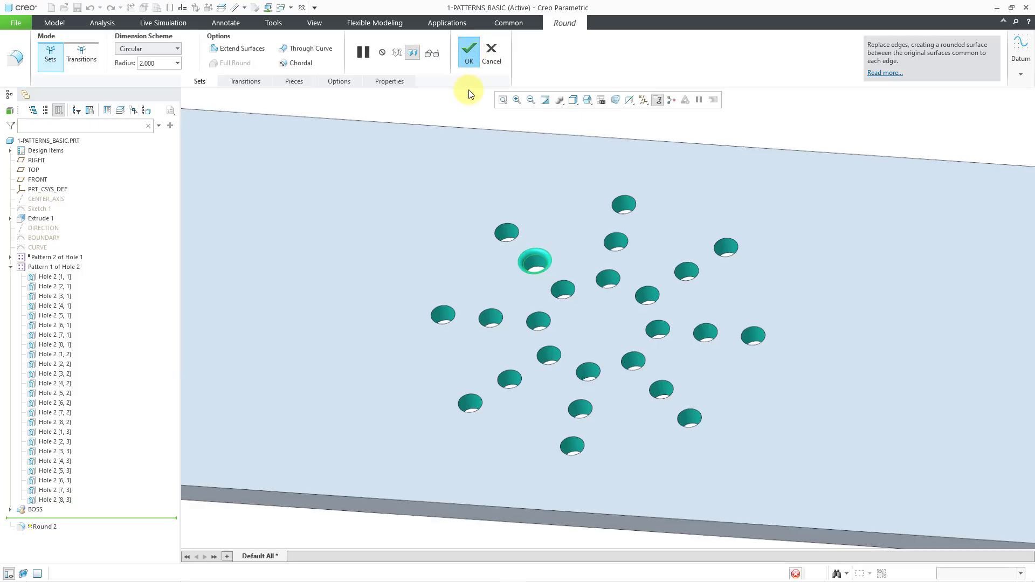
Add a 2 mm round to the top edge of one patterned hole, creating Round 2
left_click(470, 49)
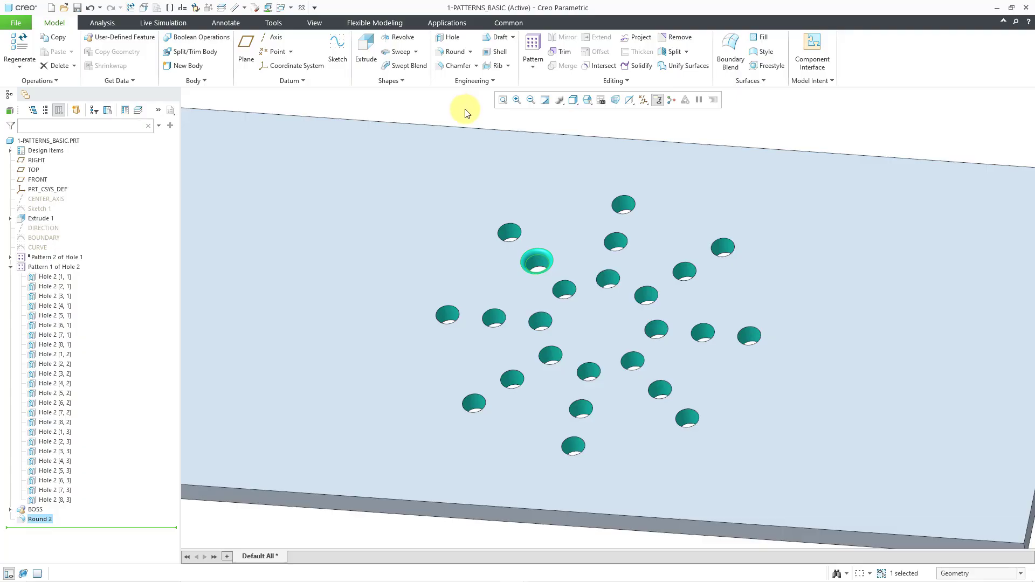
mouse_move(462, 119)
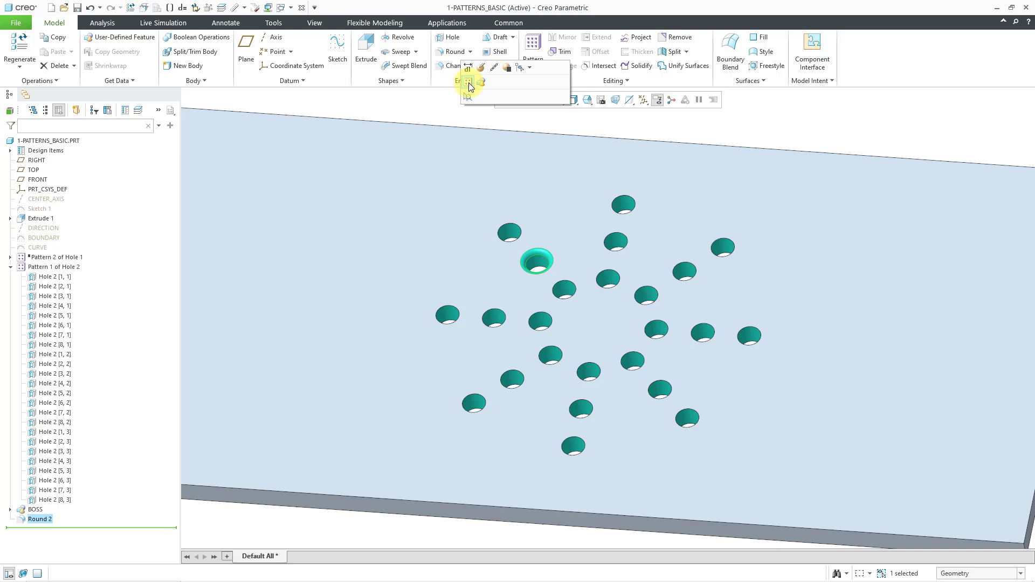
Pattern Round 2 by Reference so every hole gets the 2 mm rounded edge
left_click(468, 80)
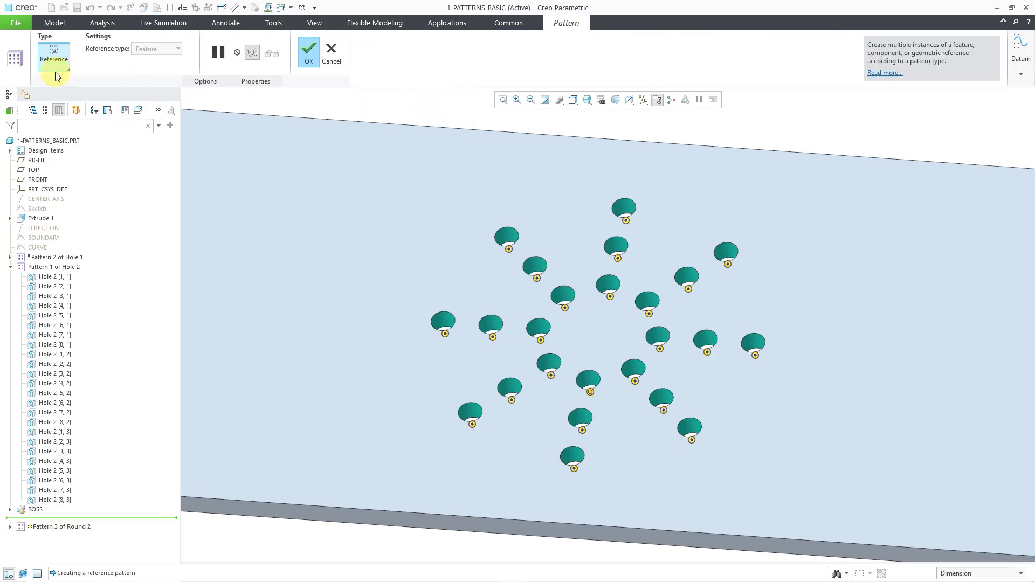
left_click(54, 58)
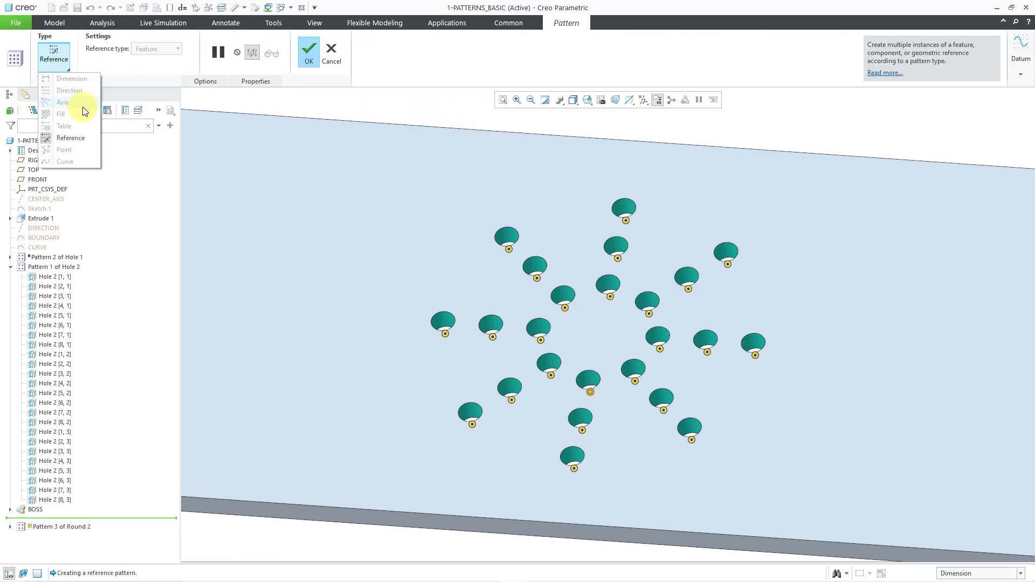
mouse_move(115, 71)
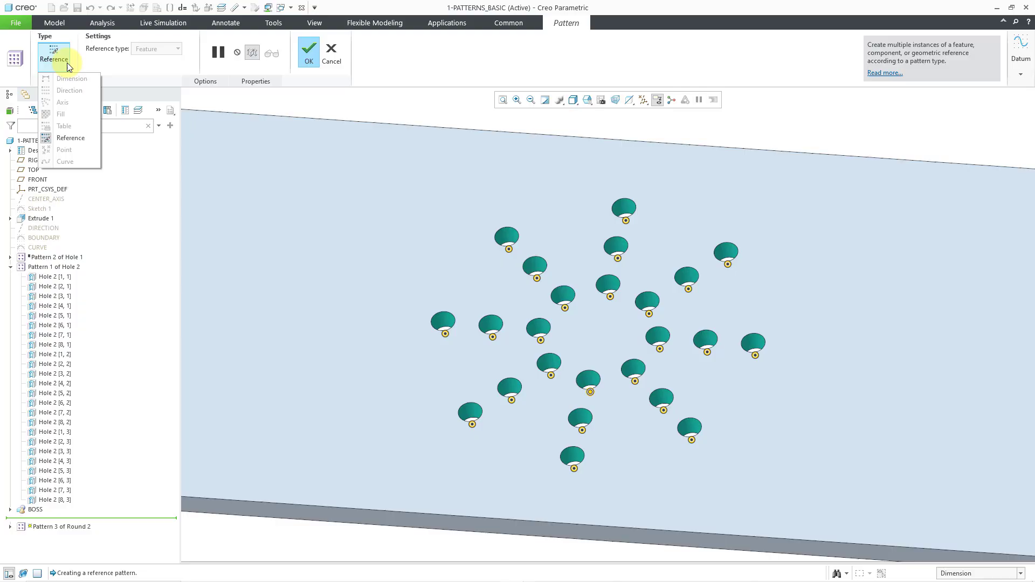
mouse_move(103, 73)
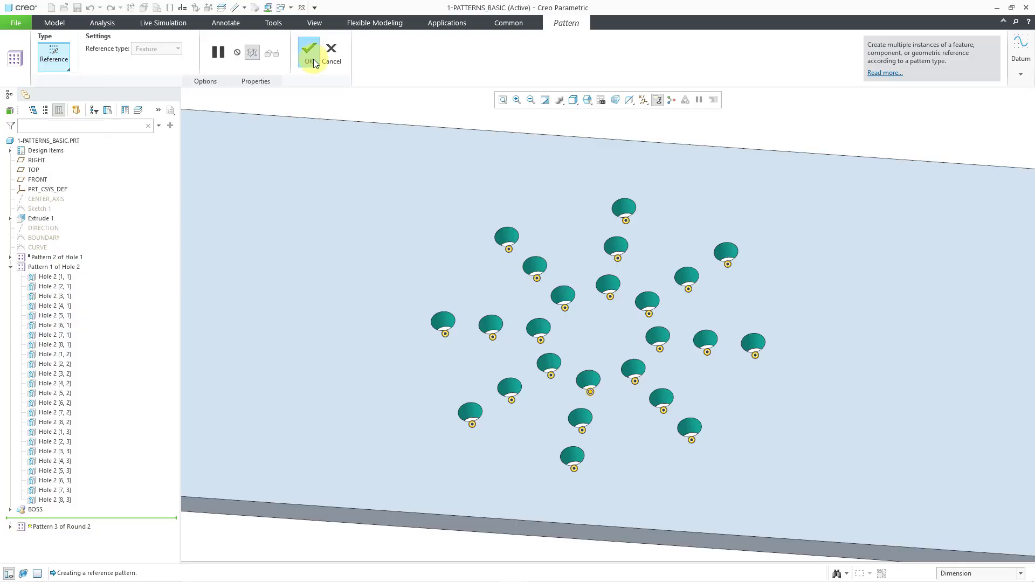
left_click(308, 51)
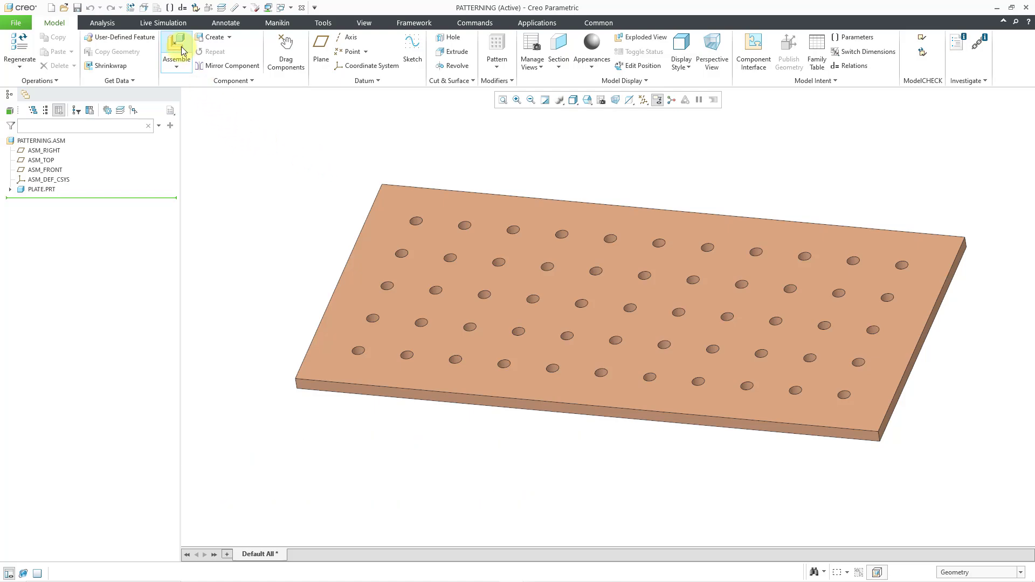
Assemble BOLT.PRT into one plate hole of PATTERNING.ASM with Coincident constraints
left_click(177, 45)
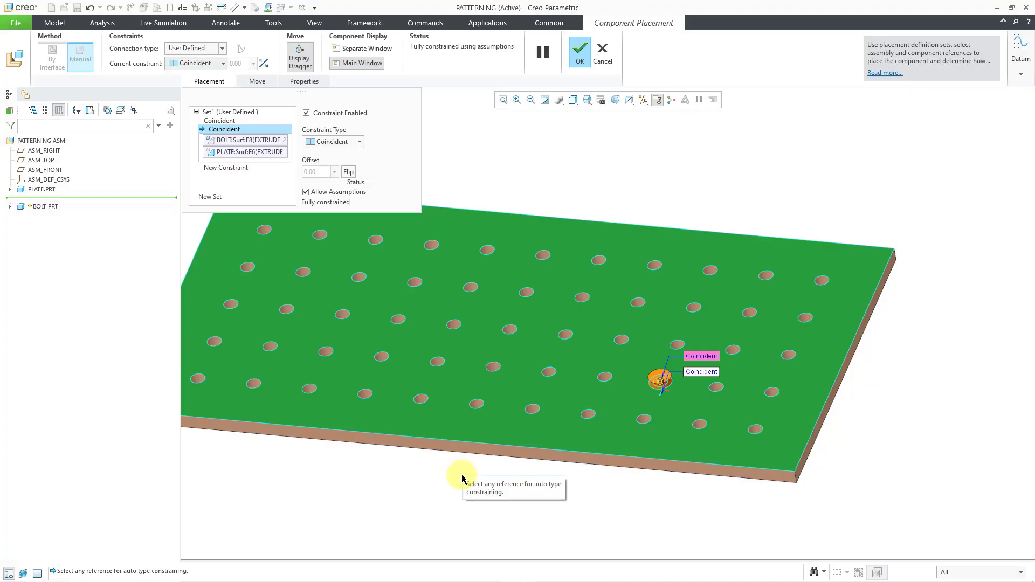
left_click(582, 45)
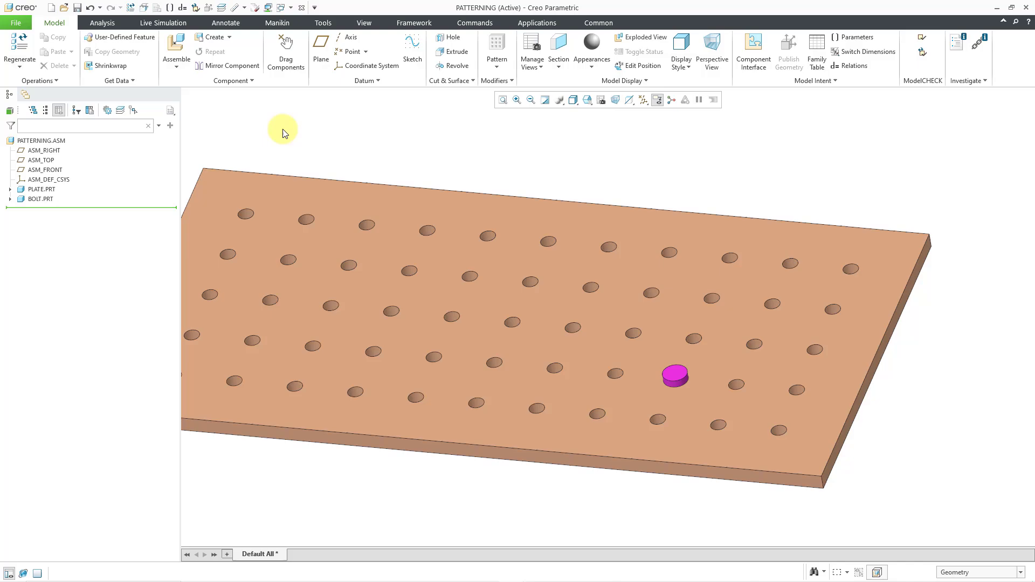
Reference-pattern BOLT.PRT so a bolt fills every hole of the plate
left_click_drag(283, 132, 411, 146)
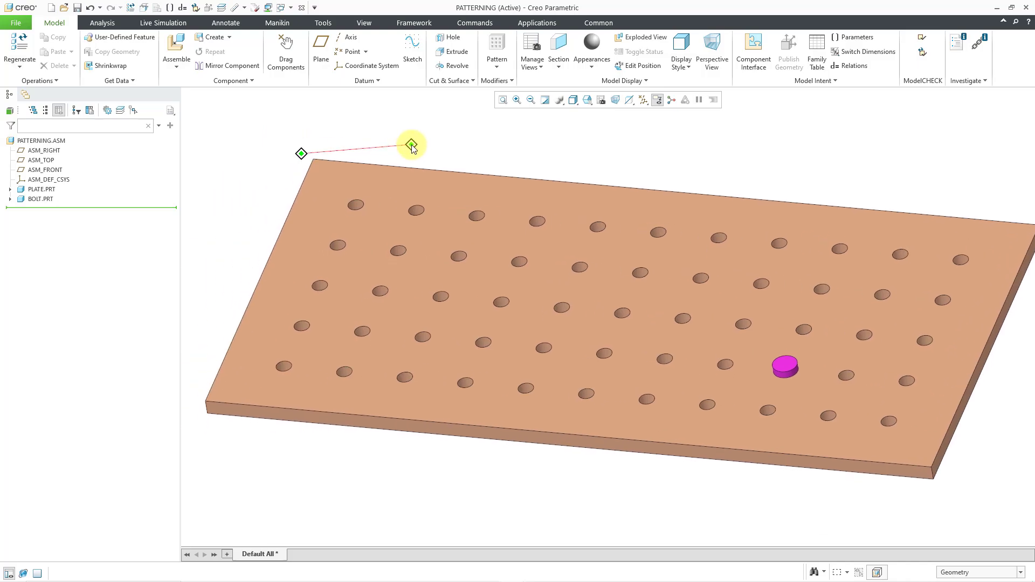
left_click(41, 198)
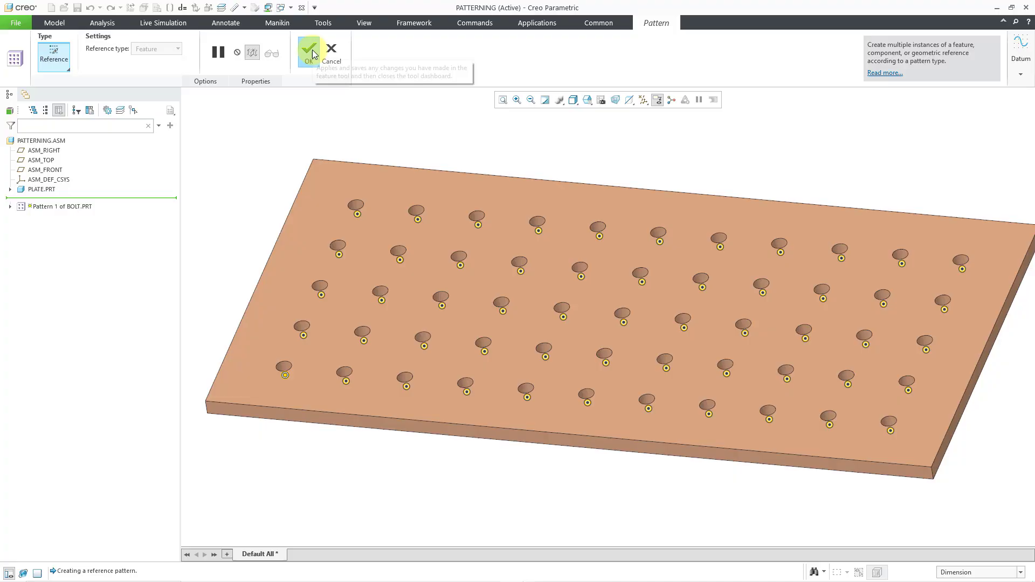
left_click(310, 49)
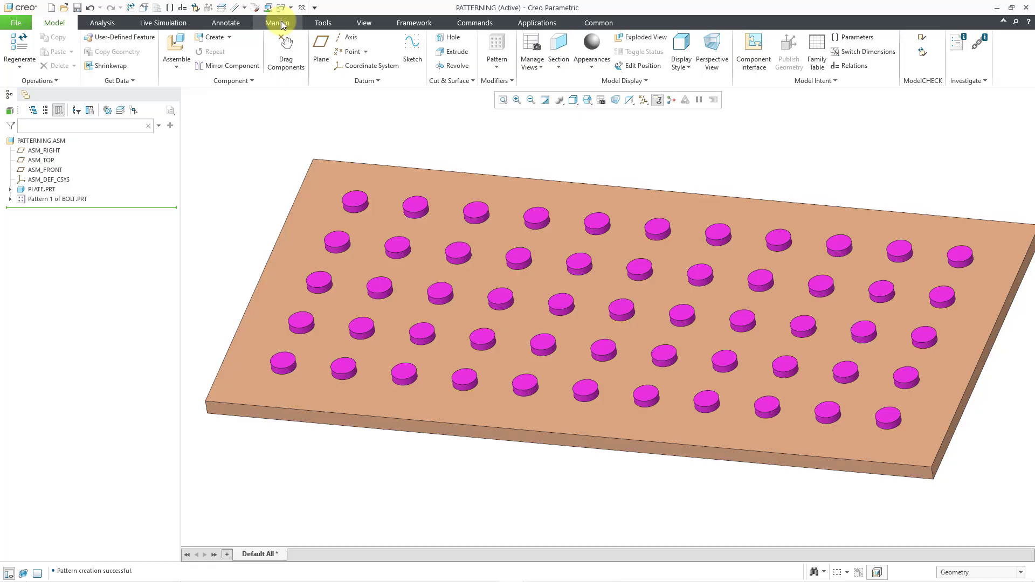
Switch to 1-PATTERNS_BASIC.PRT and suppress Pattern 1 of Hole 2 together with its rounds
left_click(287, 7)
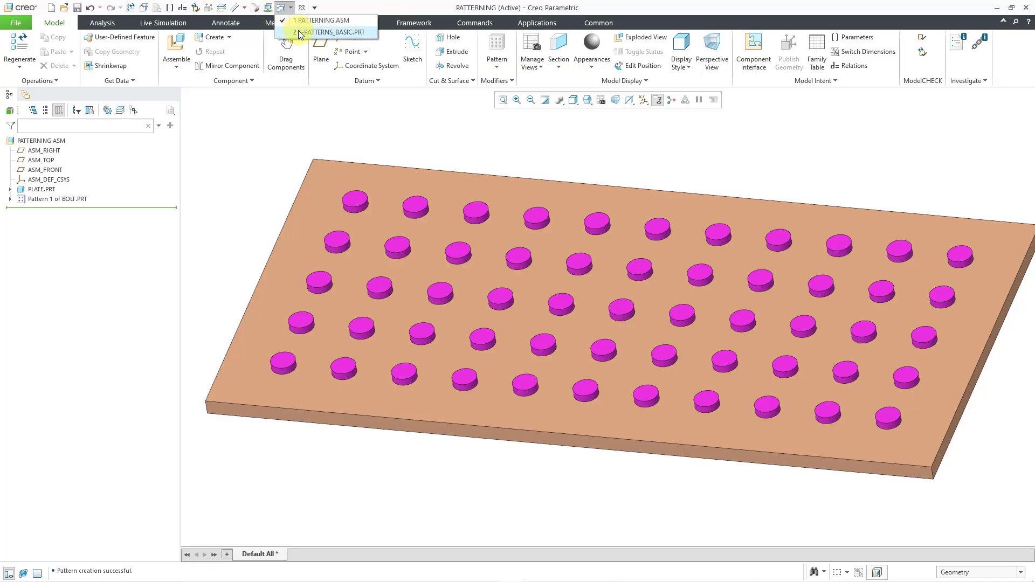
left_click(341, 32)
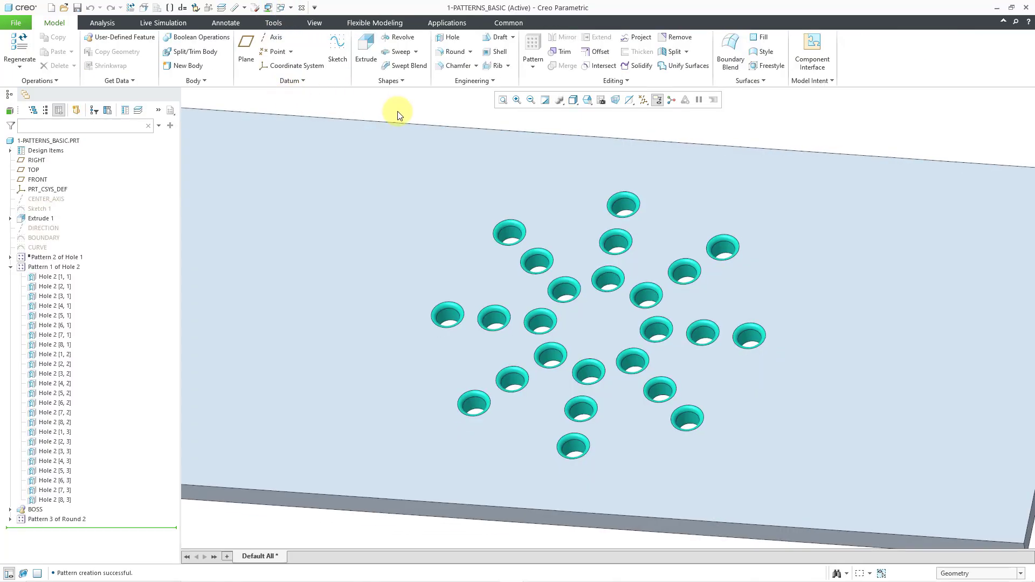
left_click(52, 266)
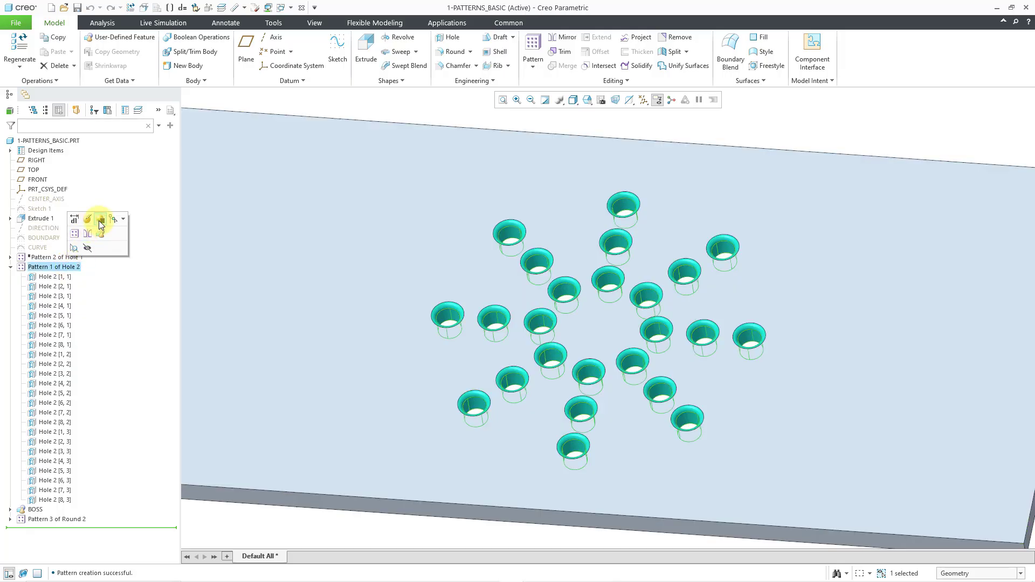
left_click(99, 219)
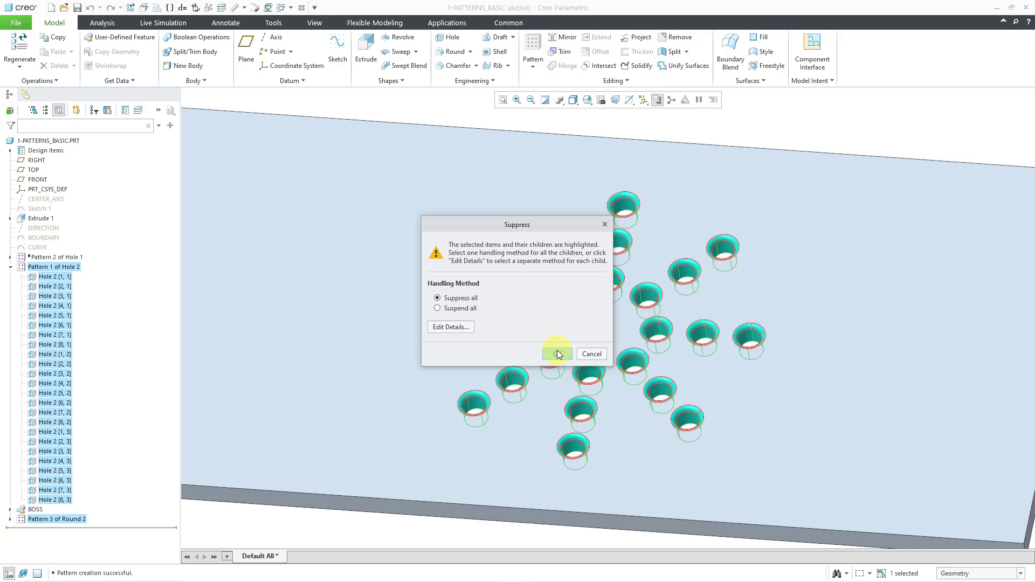
left_click(558, 353)
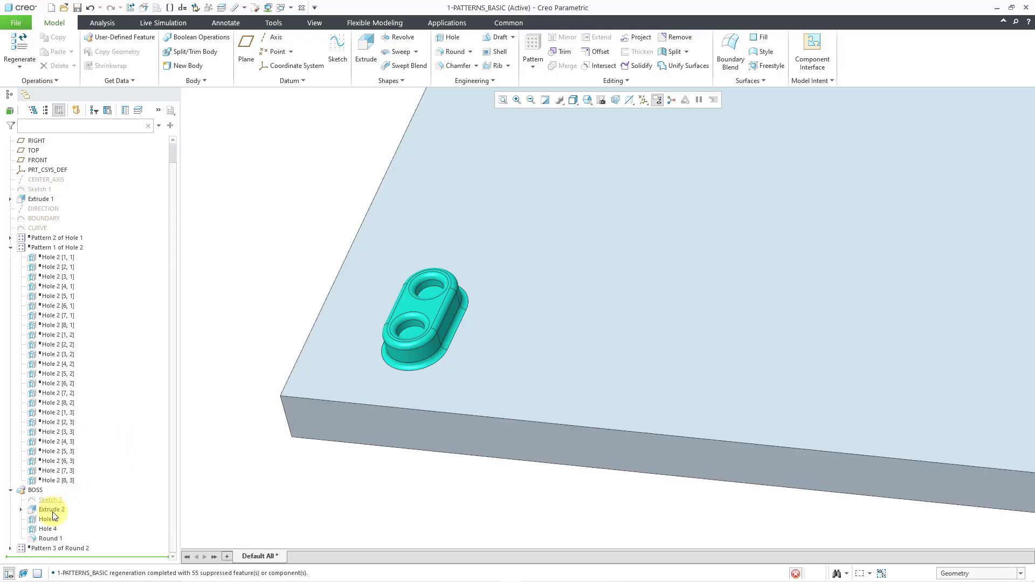
Start a direction pattern of the BOSS group: 8 members at 50.000 along the plate's short side
left_click(48, 529)
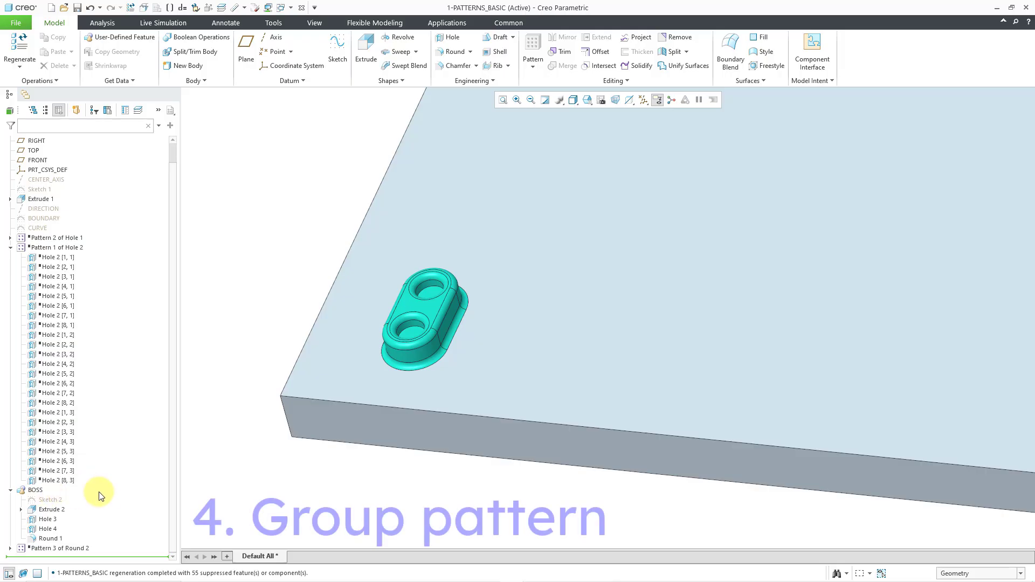
left_click(35, 489)
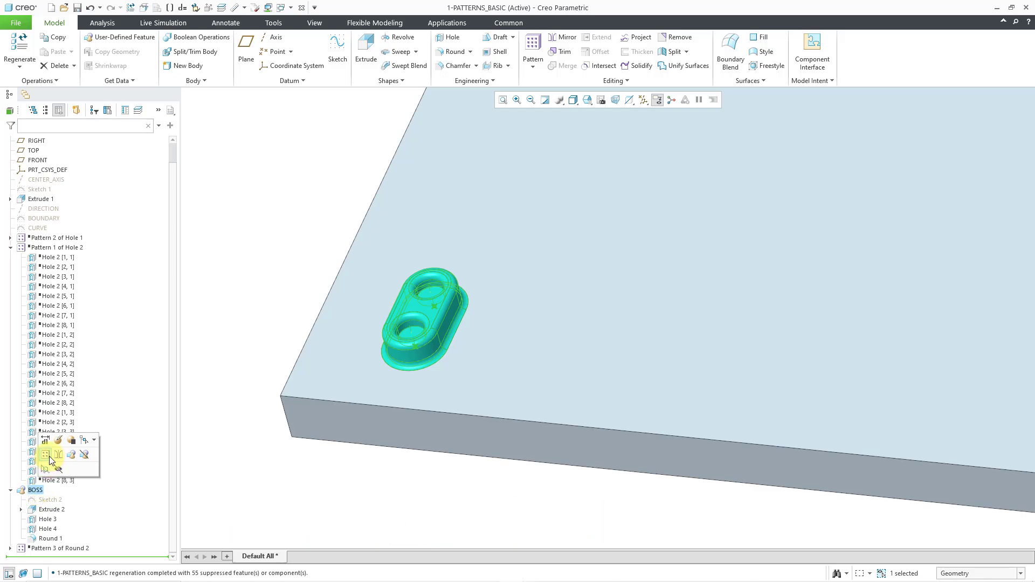
left_click(46, 454)
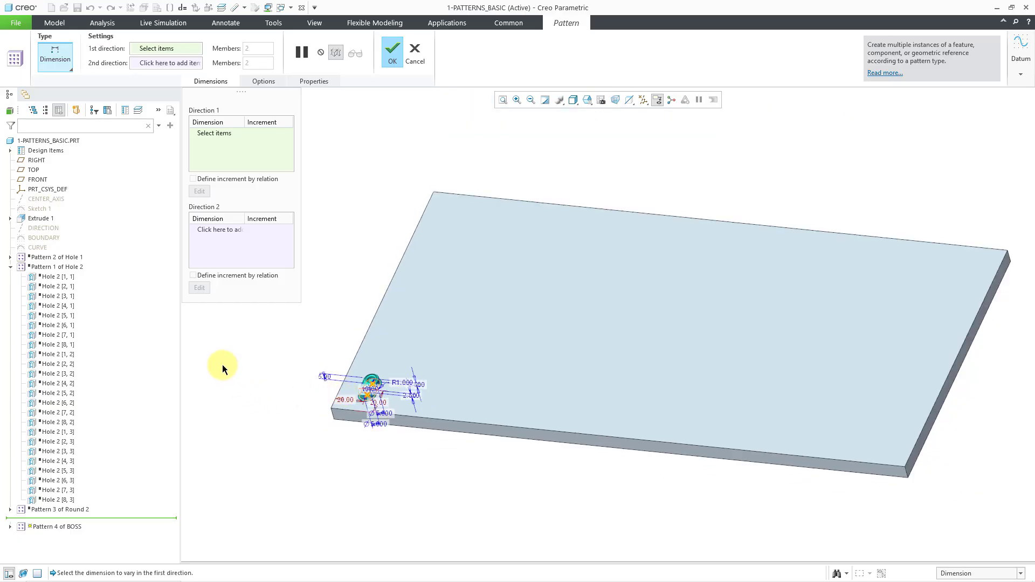
right_click(224, 366)
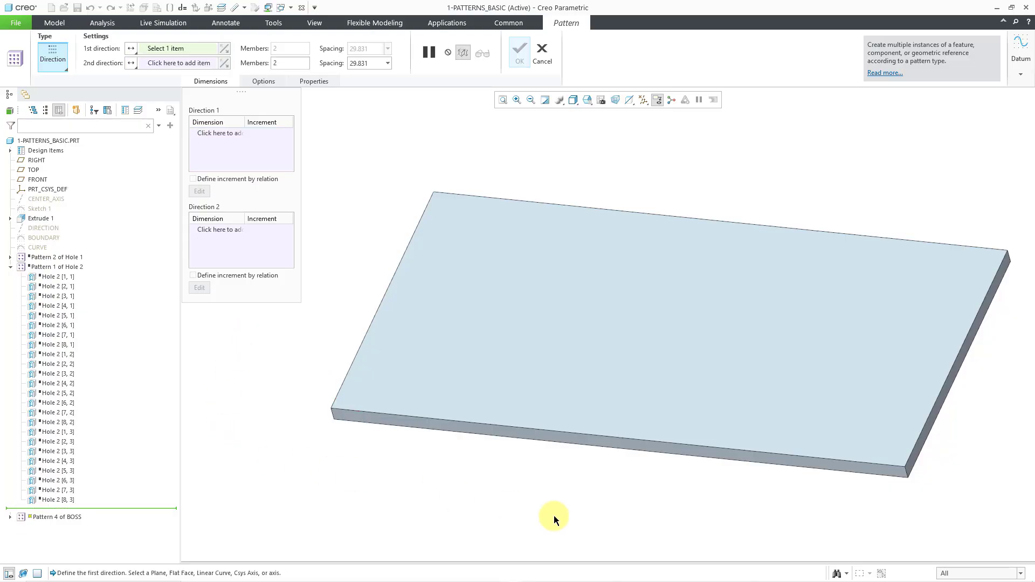
mouse_move(918, 453)
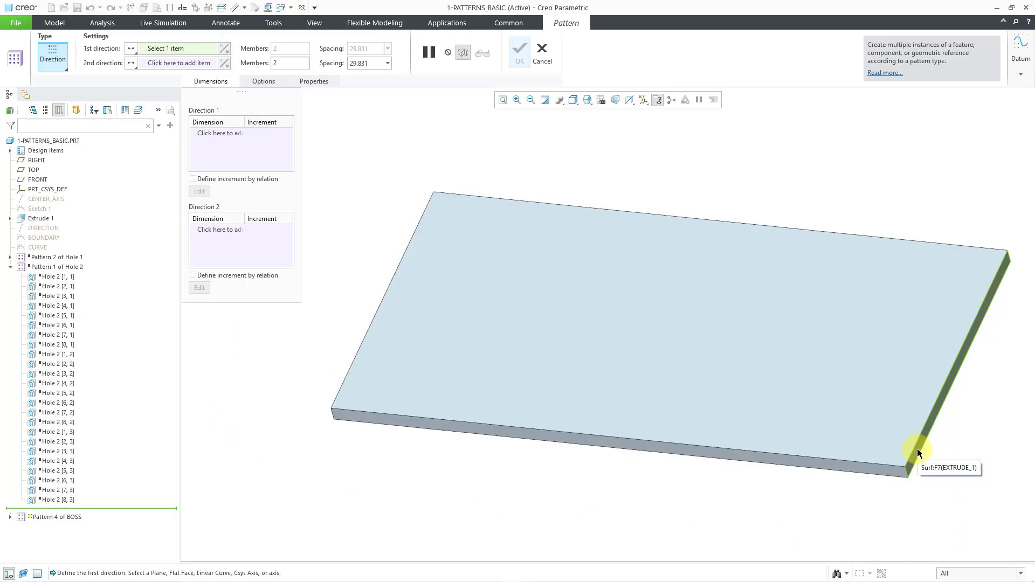
left_click(918, 453)
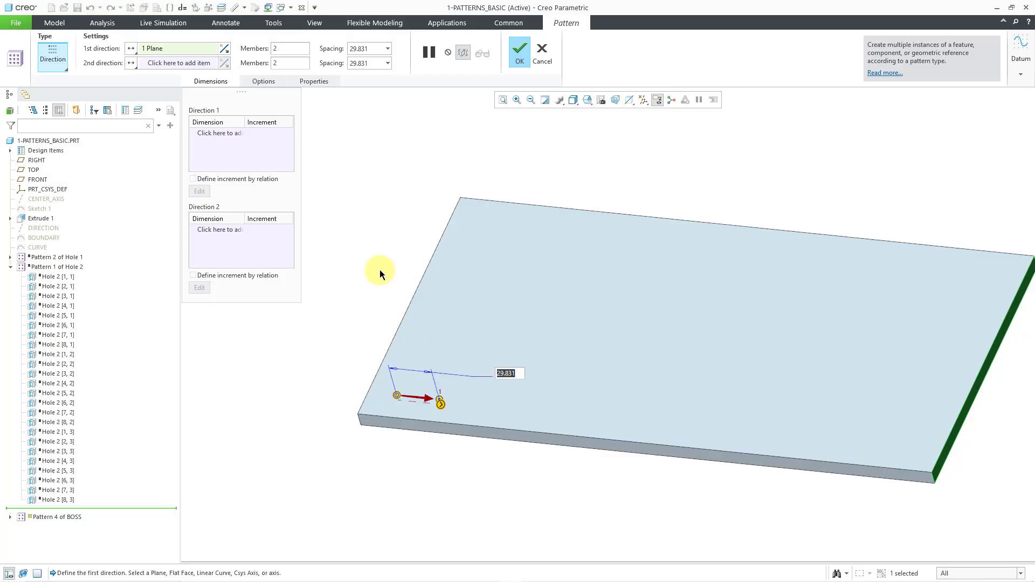
type("50.000")
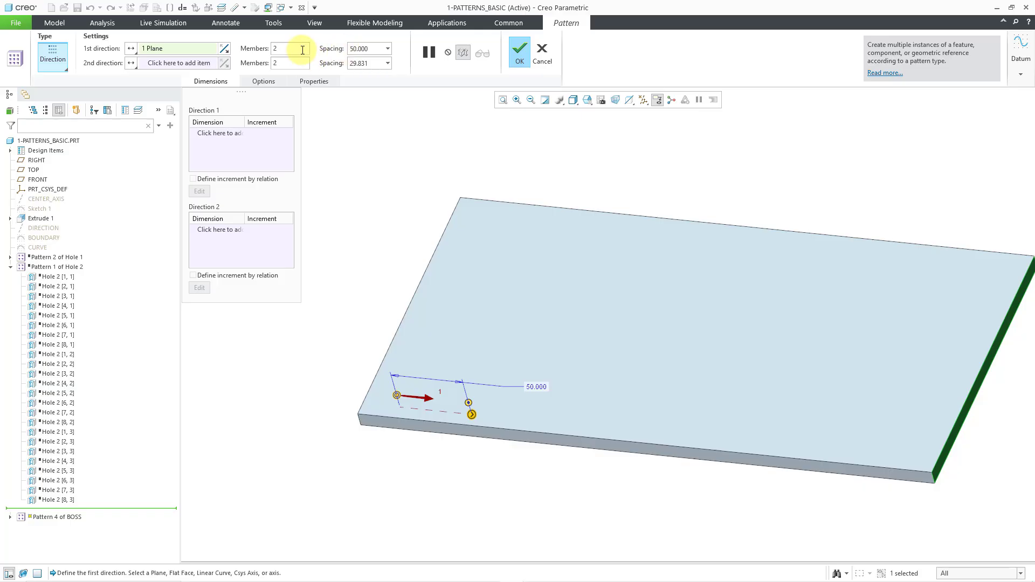
type("8")
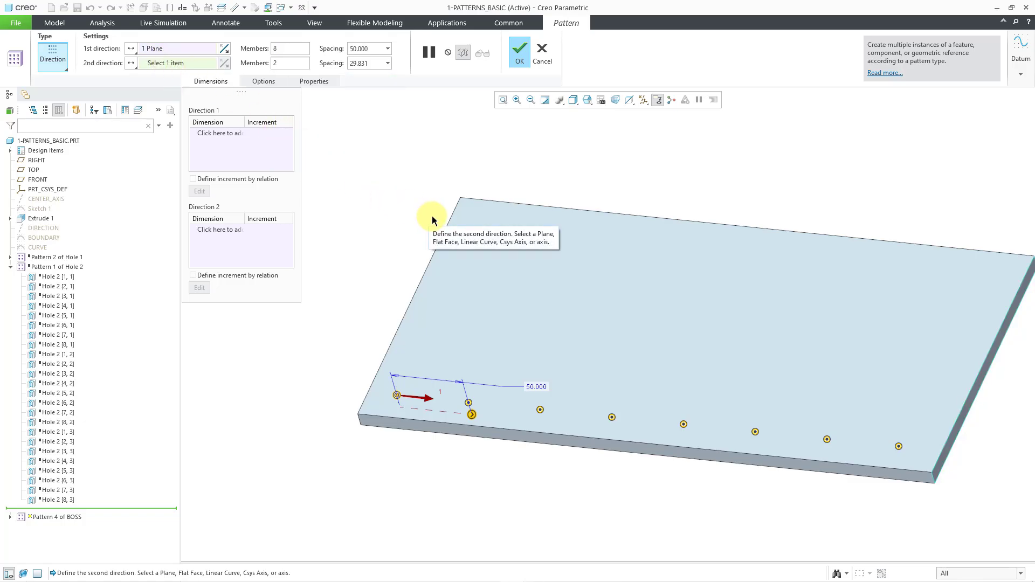
mouse_move(420, 431)
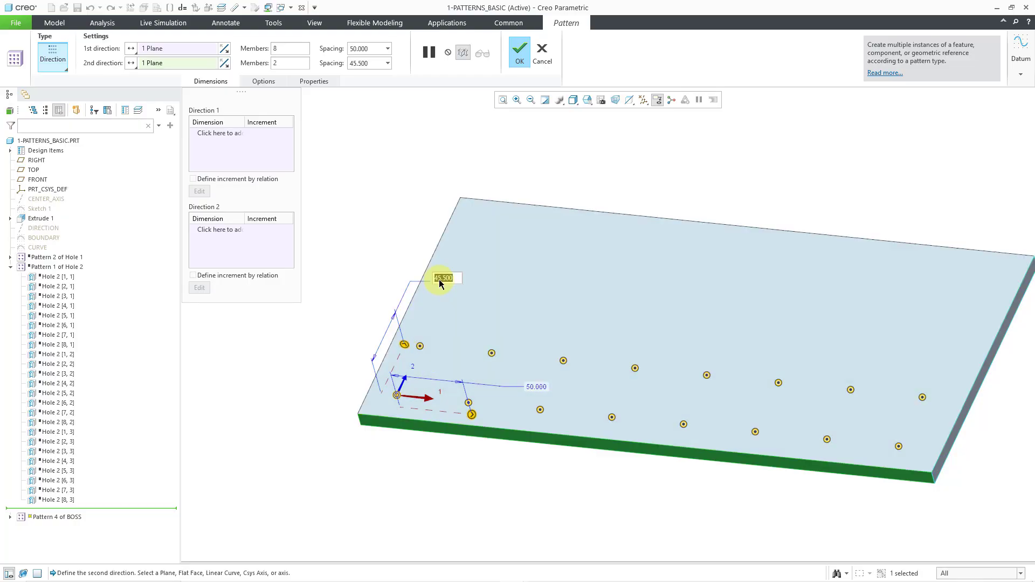
Add the second direction with 4 members at 50.000 and complete the 8 × 4 boss pattern
type("50.000")
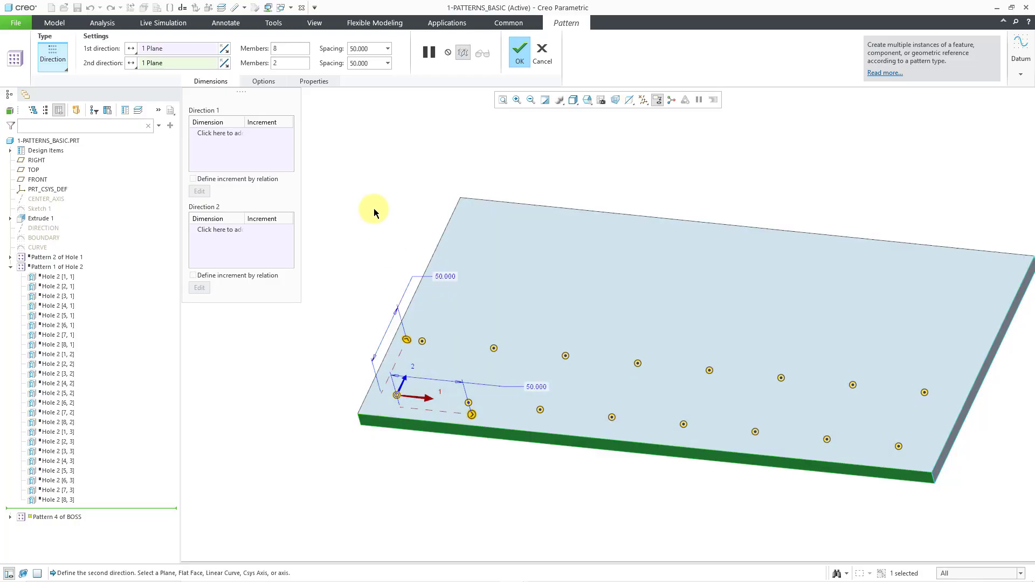
left_click(290, 63)
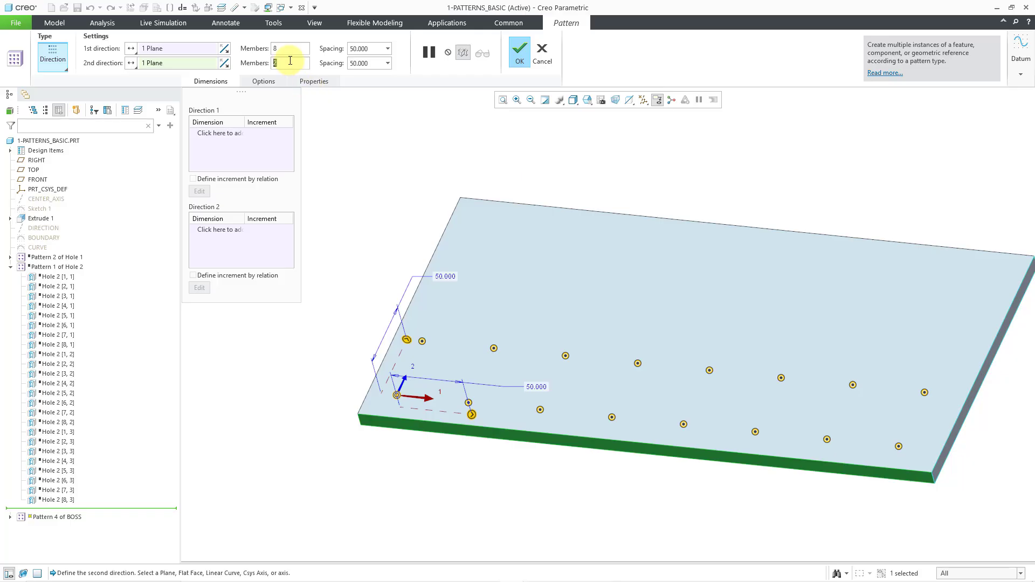
type("4")
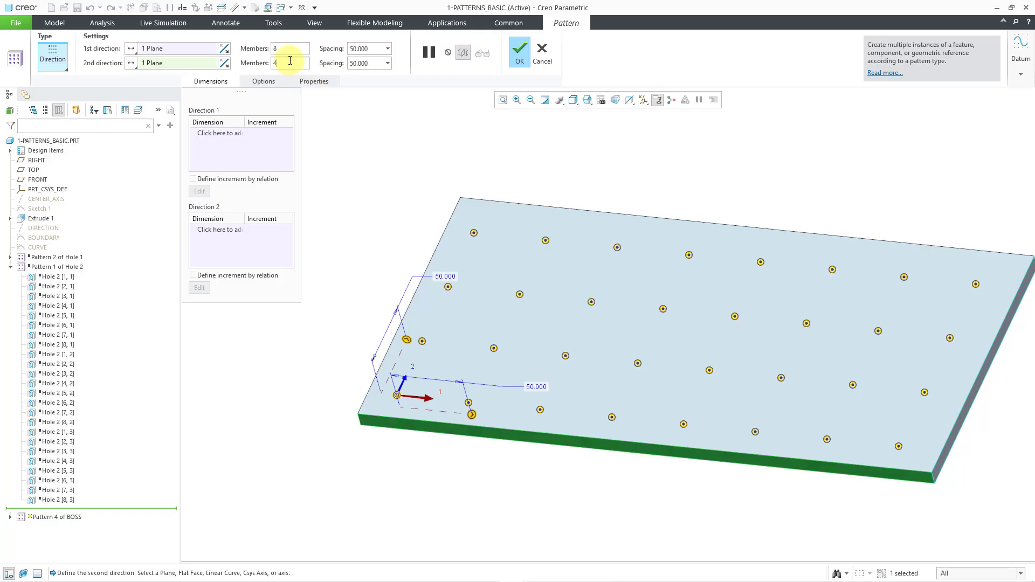
left_click(521, 45)
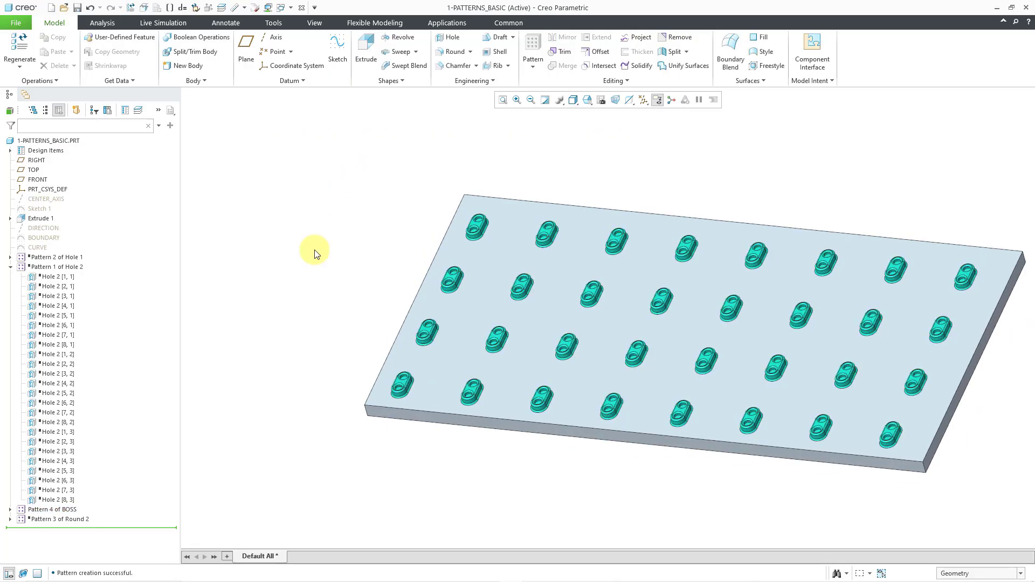
mouse_move(8, 515)
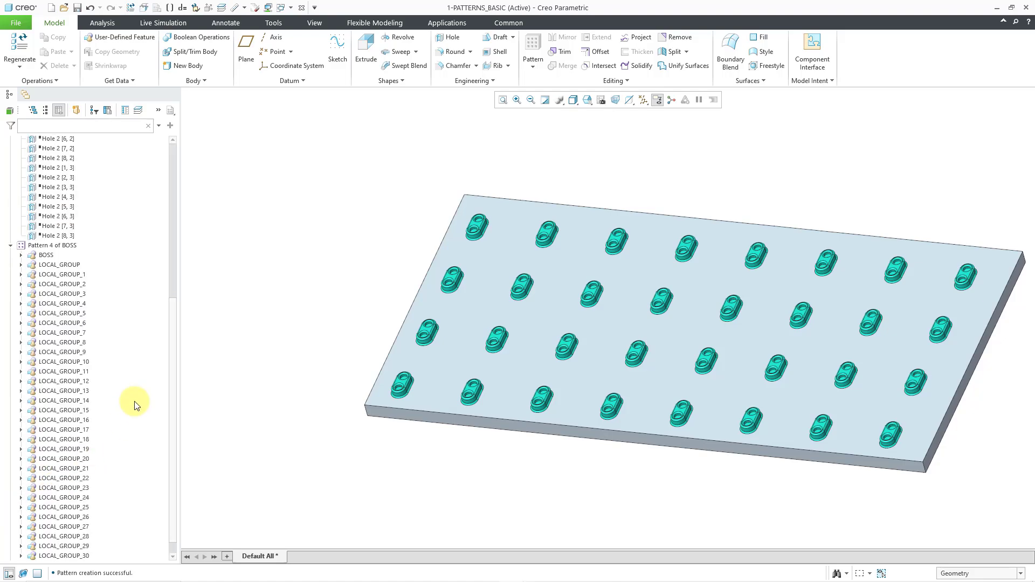
Expand Pattern 4 of BOSS and its first LOCAL_GROUP to show Extrude 3, Hole 5, Hole 6 and Round 3
left_click(60, 248)
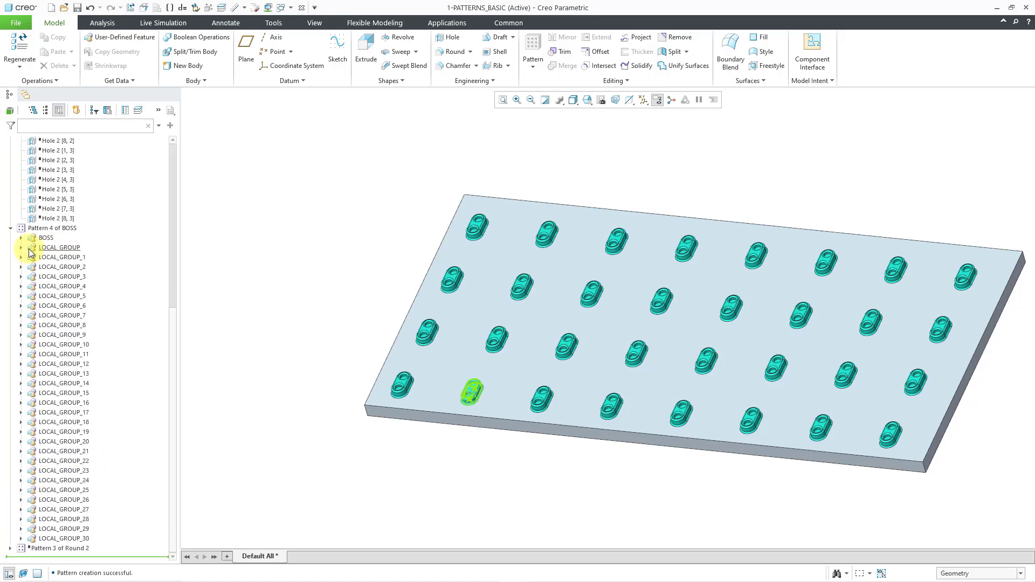
left_click(19, 248)
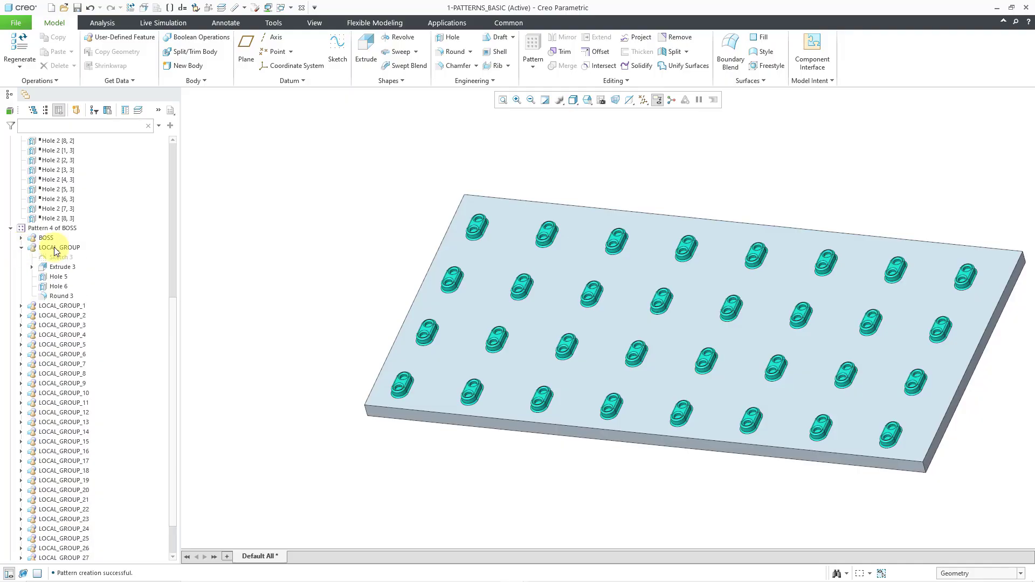
left_click(52, 247)
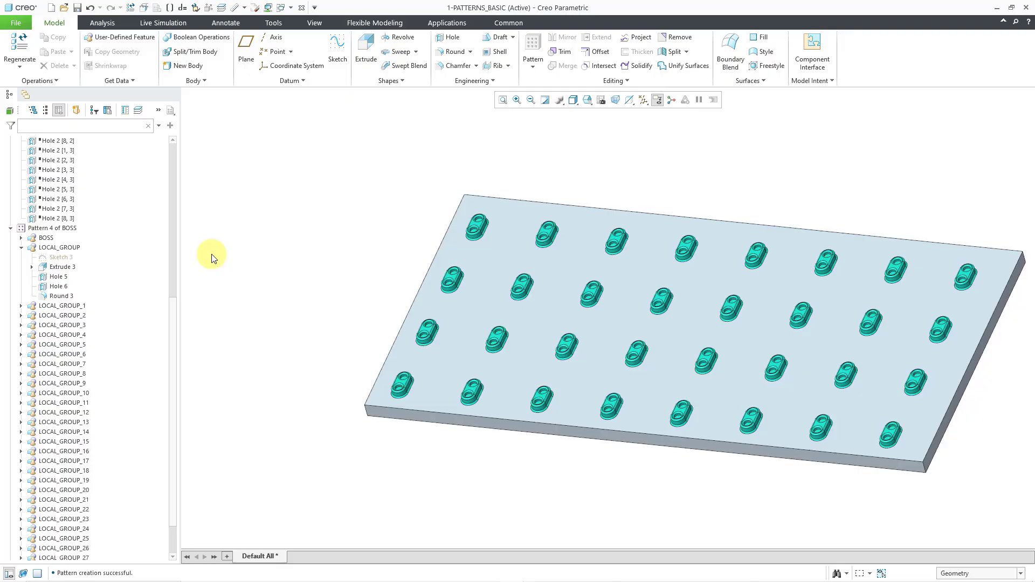
mouse_move(111, 237)
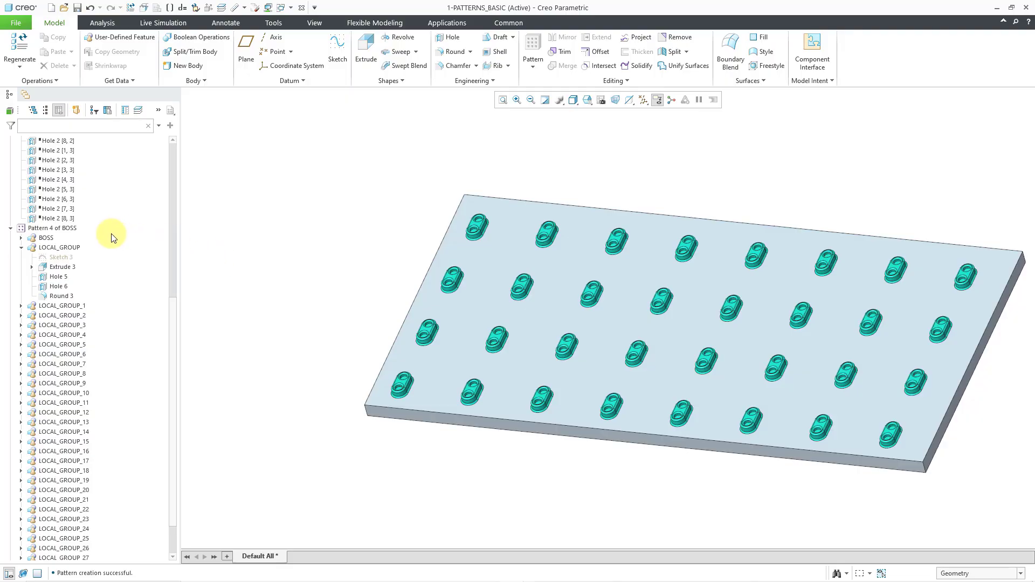
mouse_move(246, 257)
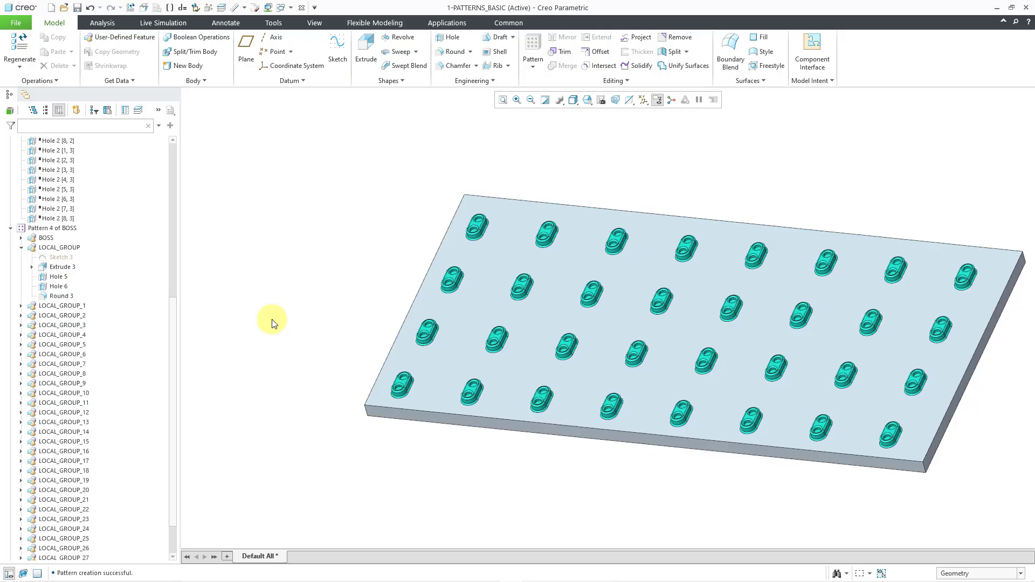
mouse_move(188, 300)
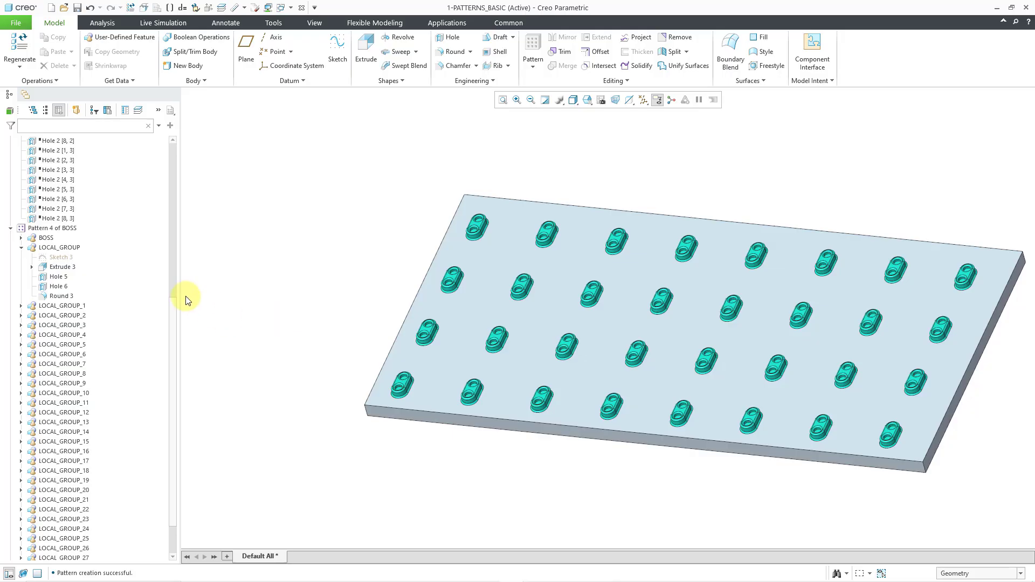
mouse_move(162, 240)
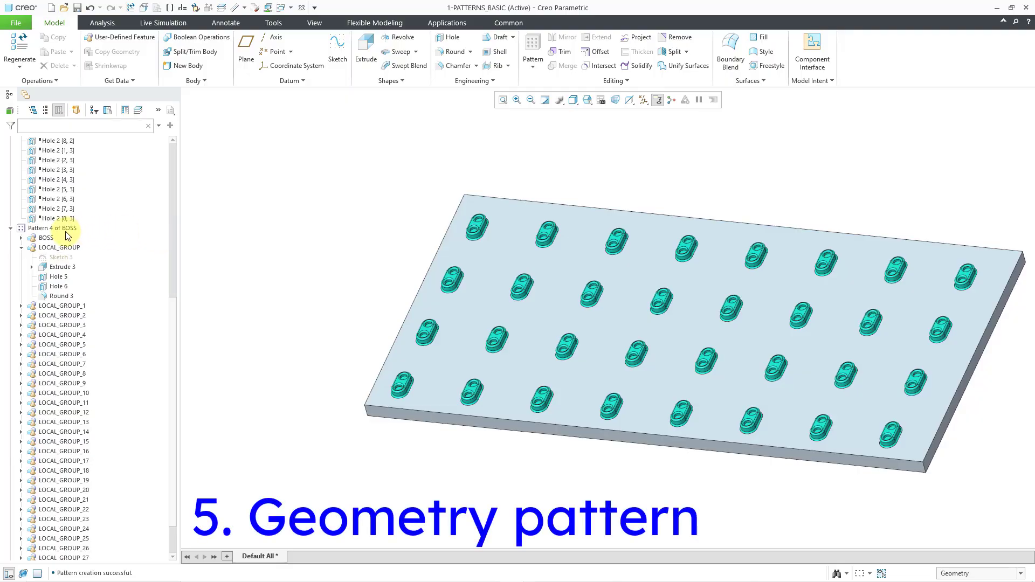
Delete Pattern 4 of BOSS keeping the original boss, then begin a Geometry Pattern of its features
left_click(52, 228)
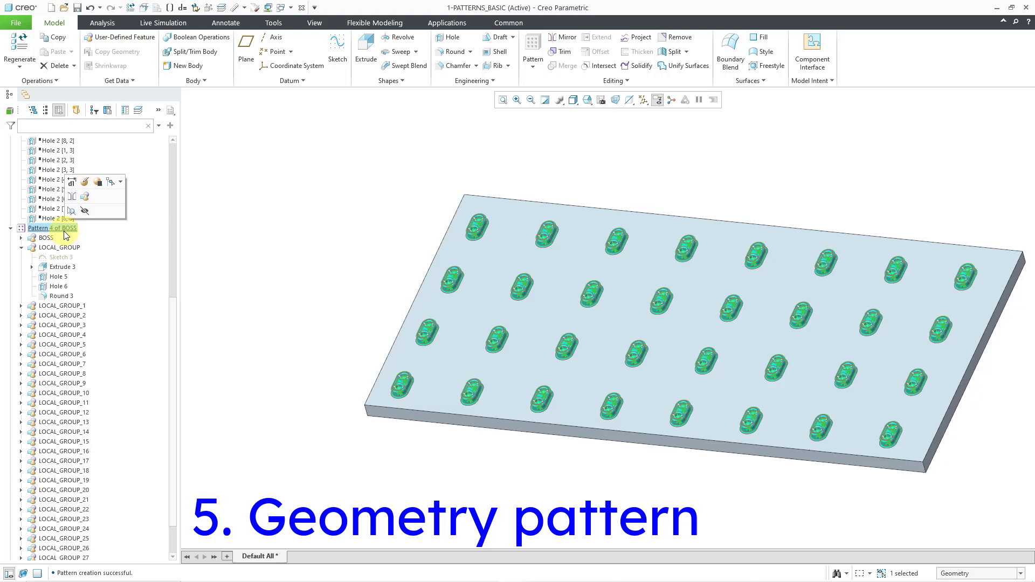
right_click(53, 228)
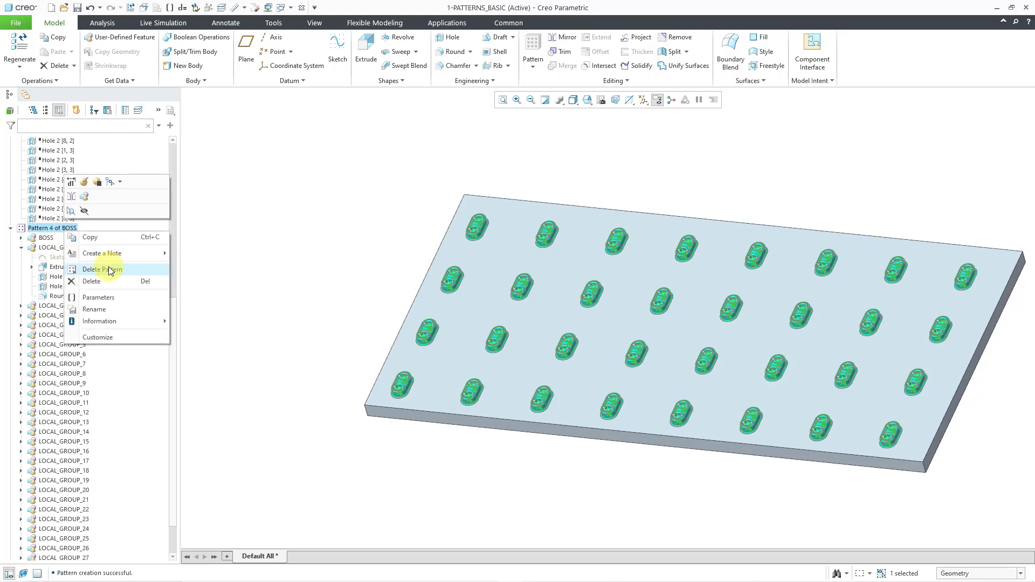
left_click(102, 270)
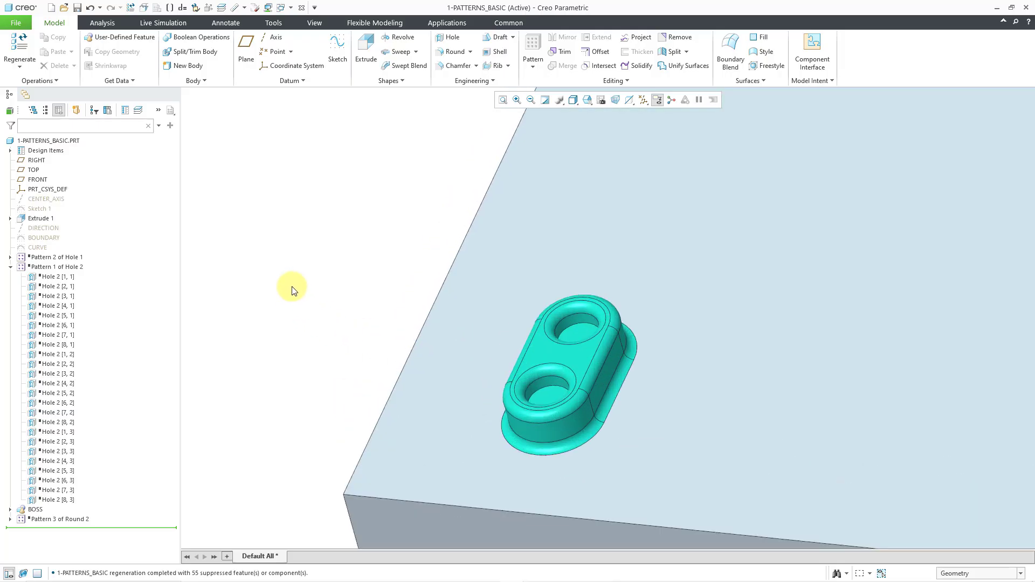
left_click(533, 66)
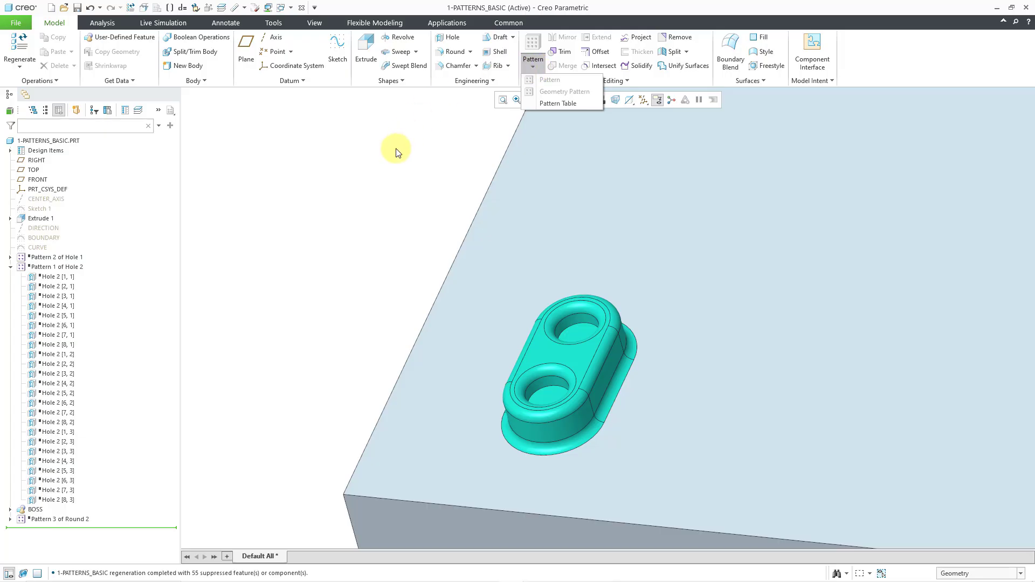
left_click(396, 149)
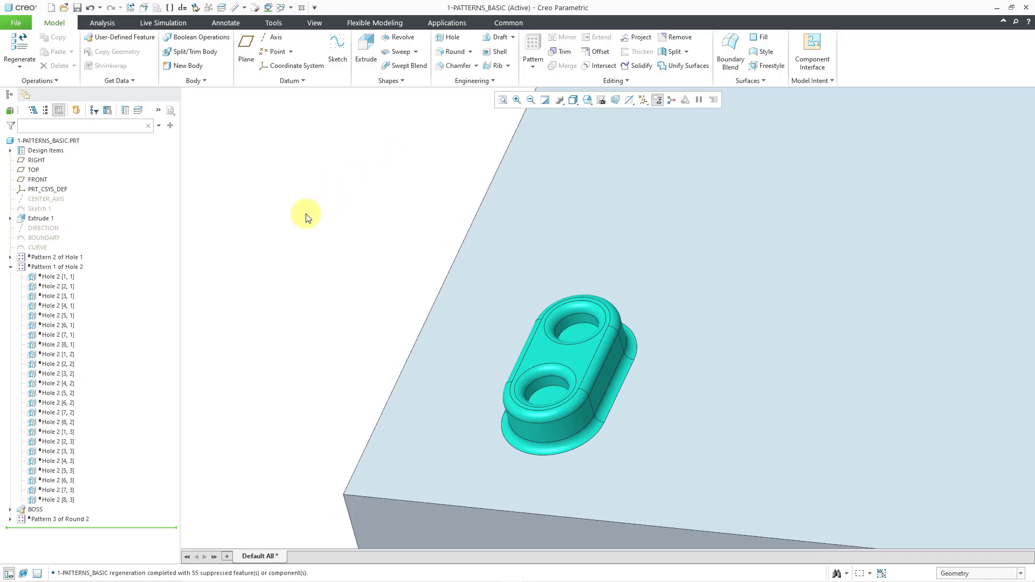
mouse_move(312, 259)
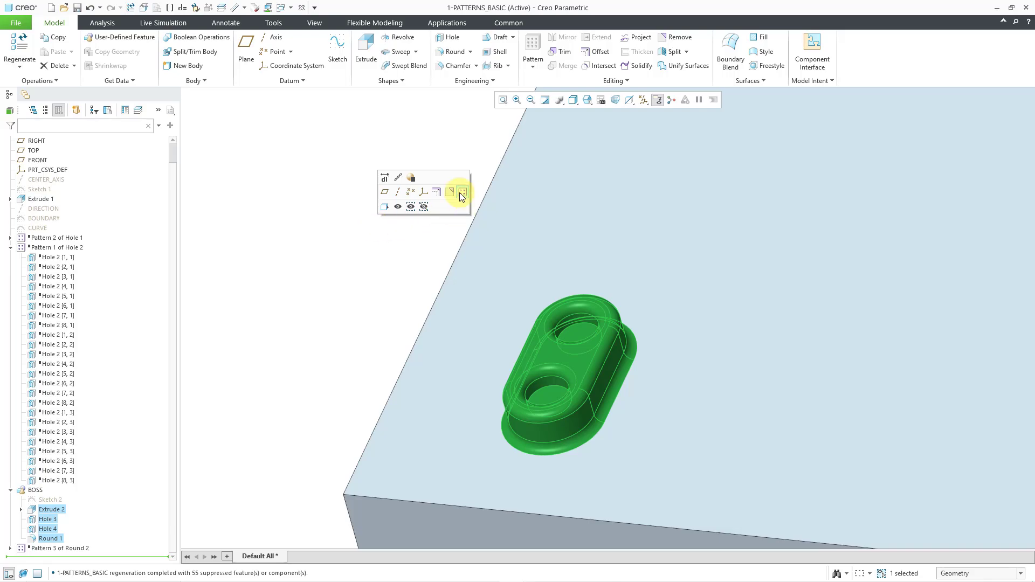
mouse_move(460, 192)
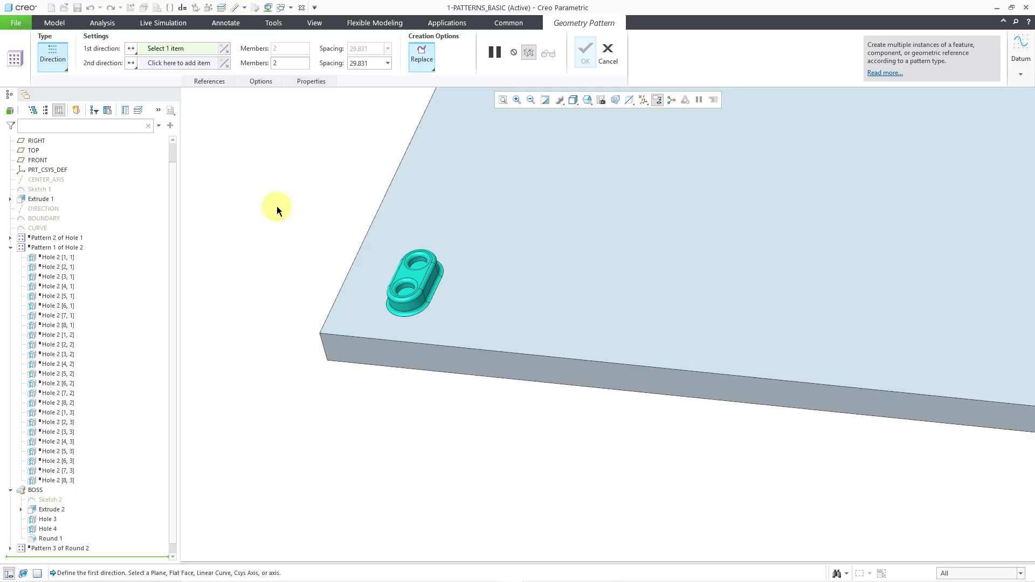
left_click(54, 56)
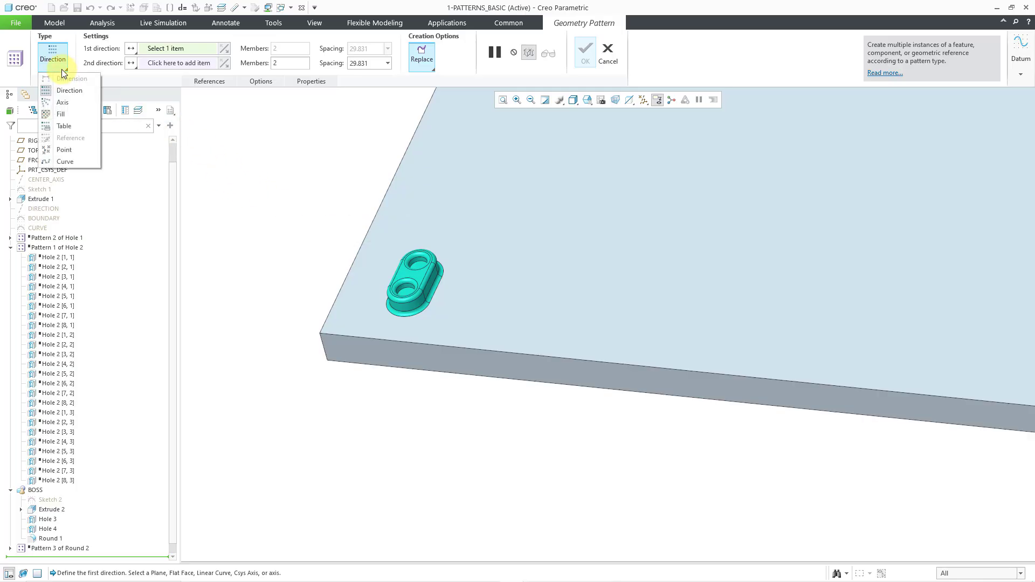
mouse_move(82, 85)
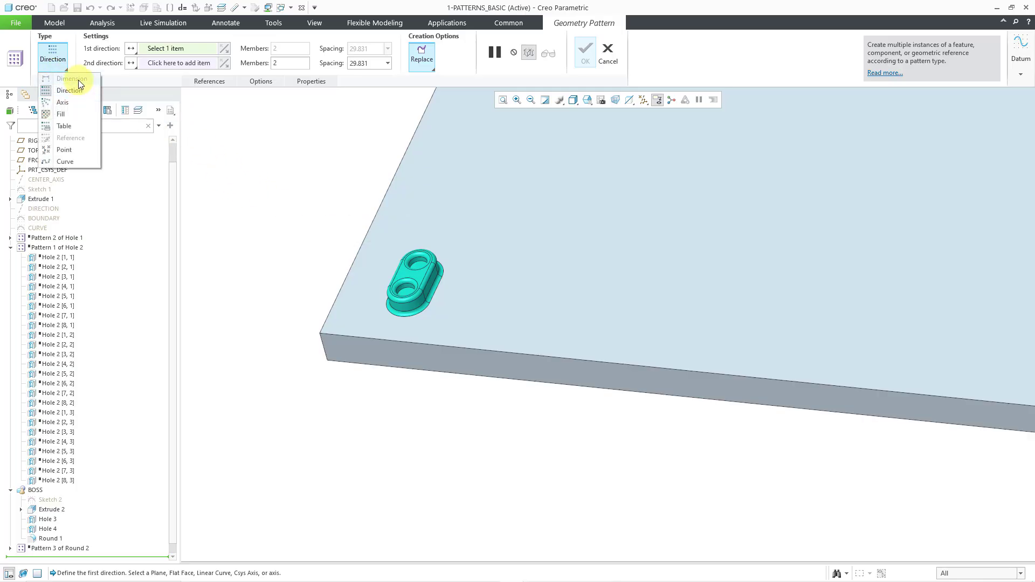
mouse_move(79, 84)
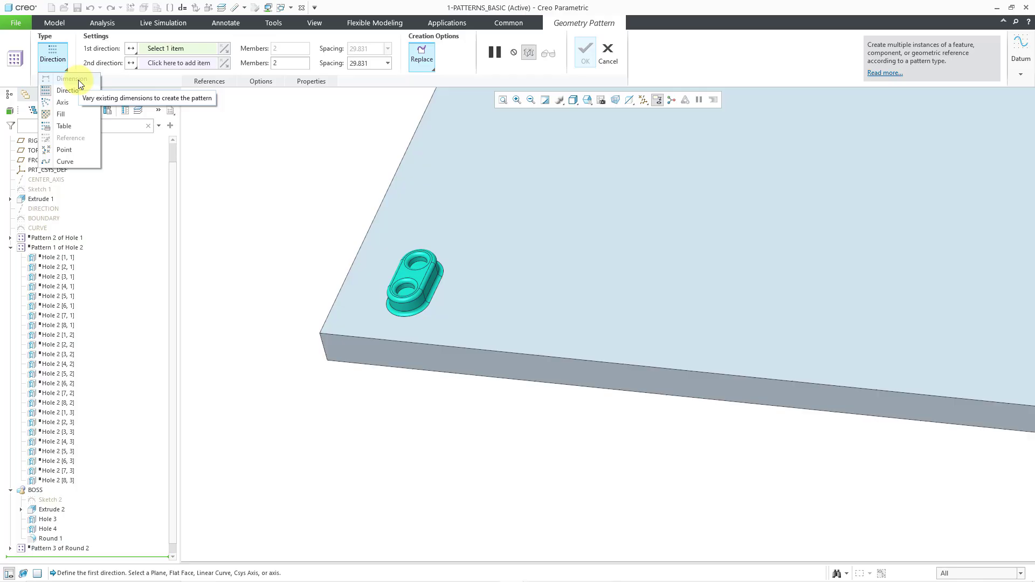
mouse_move(69, 93)
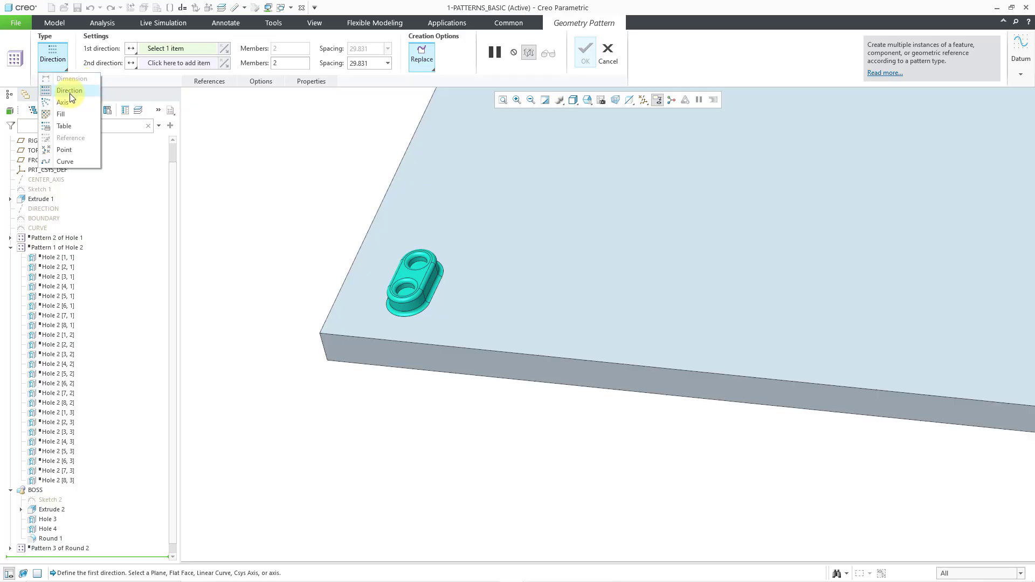
mouse_move(91, 143)
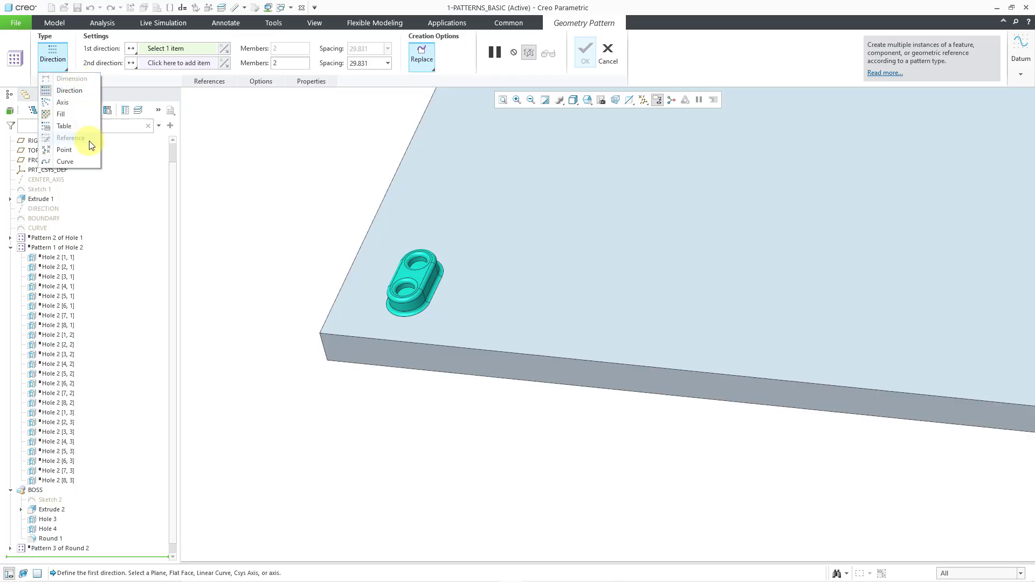
mouse_move(83, 145)
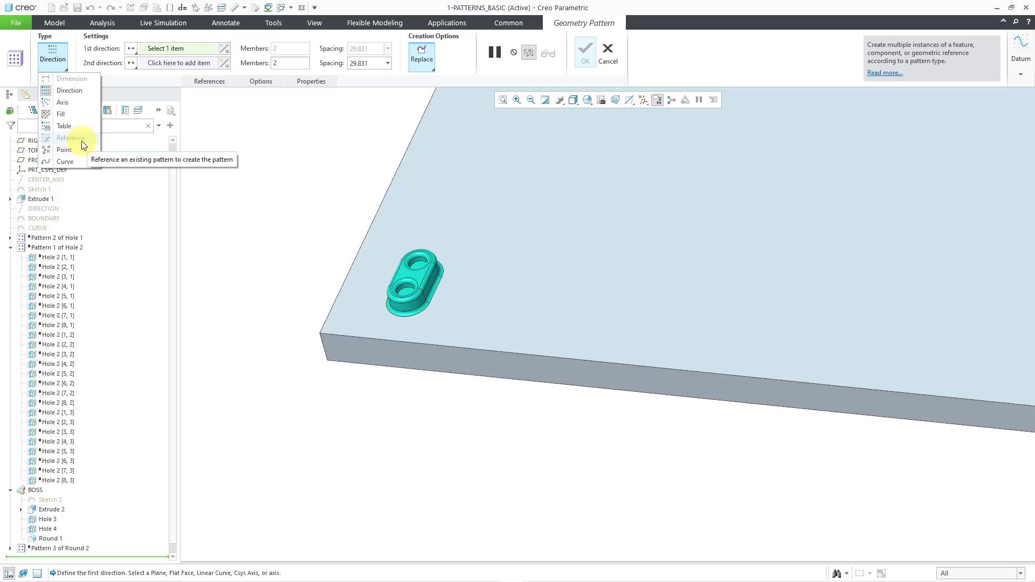
mouse_move(81, 145)
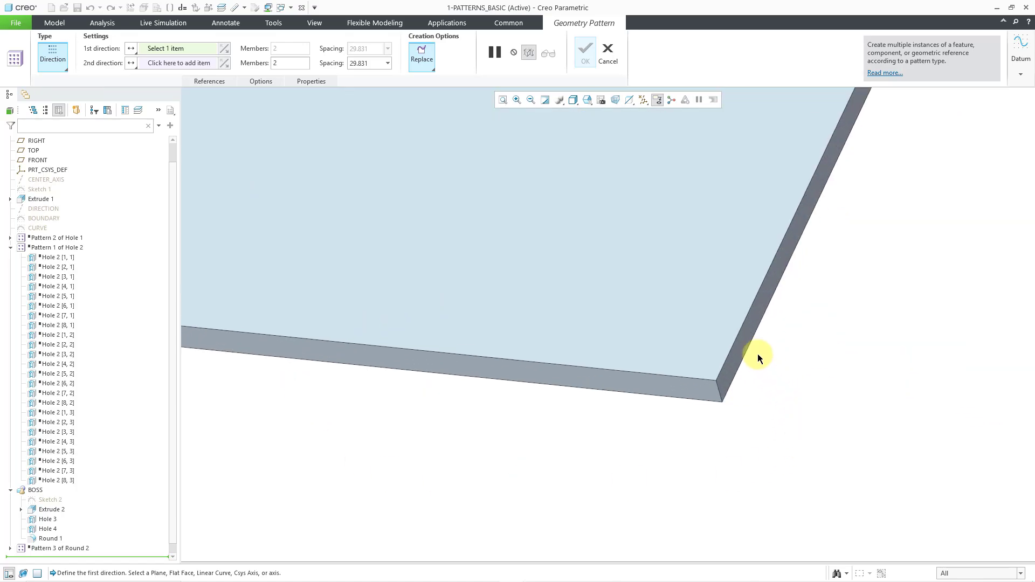
Geometry-pattern the boss 8 × 4 at 50 spacing using the plate's side faces as directions
left_click(759, 357)
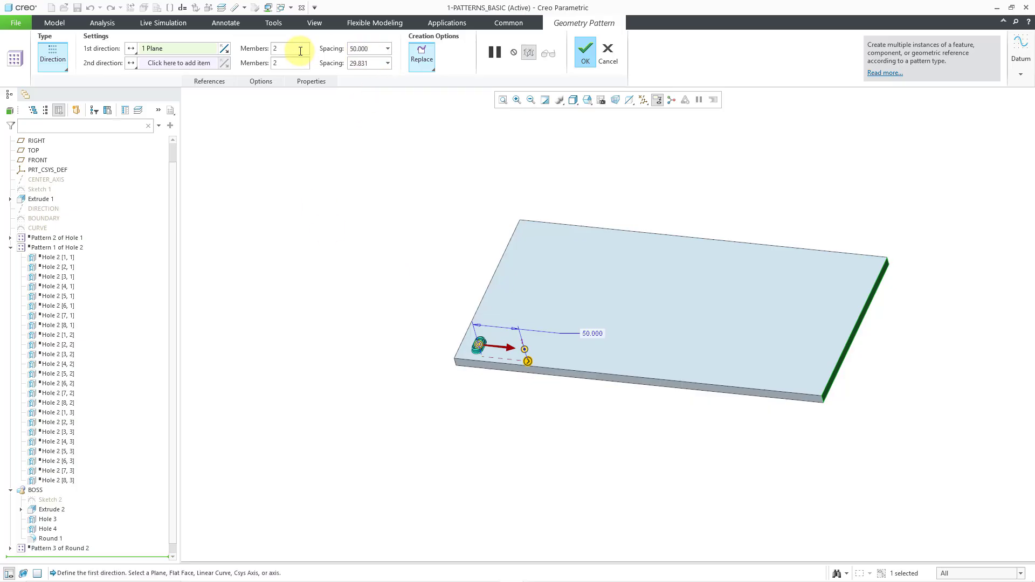
type("8")
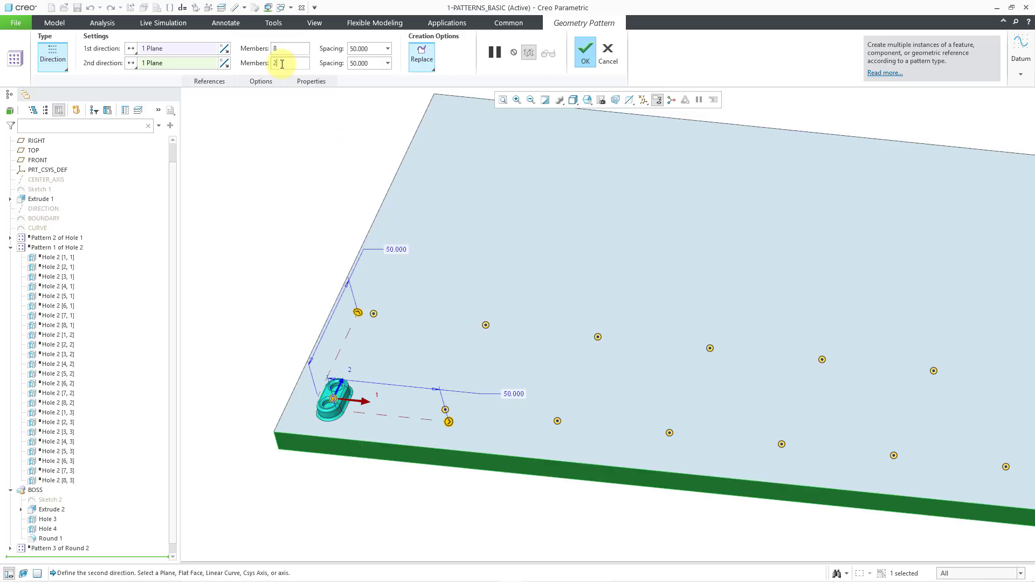
type("4")
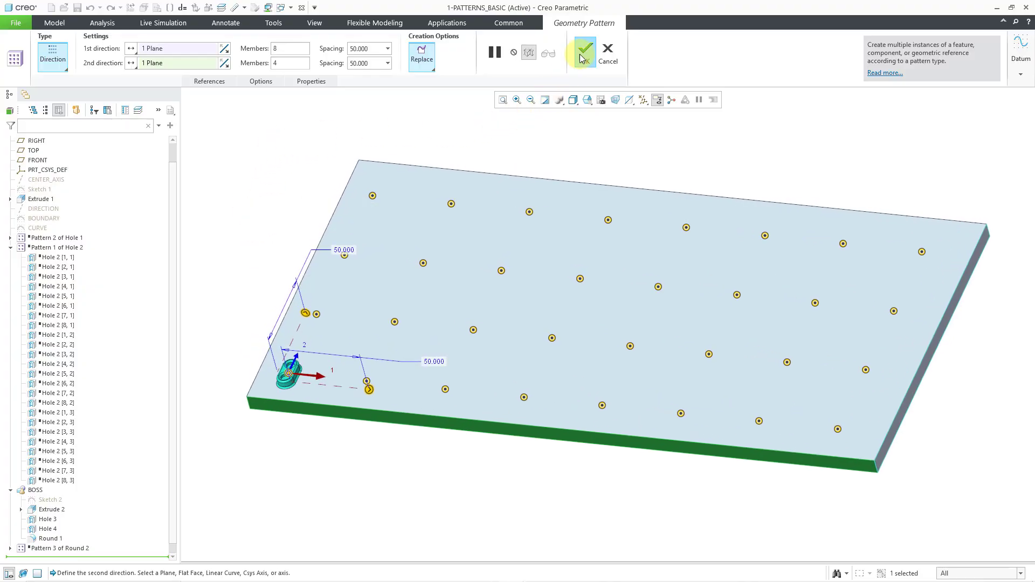
left_click(587, 46)
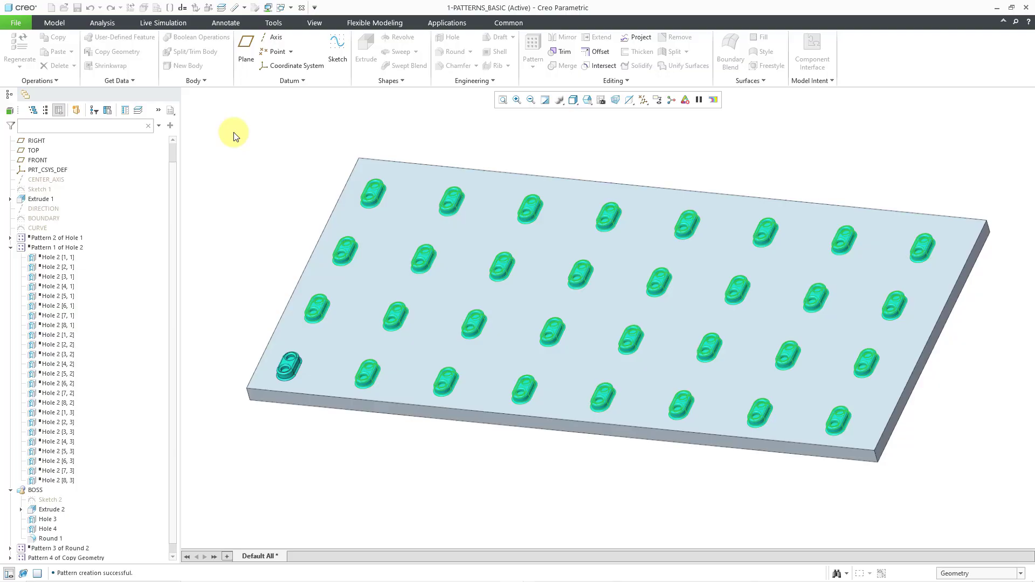